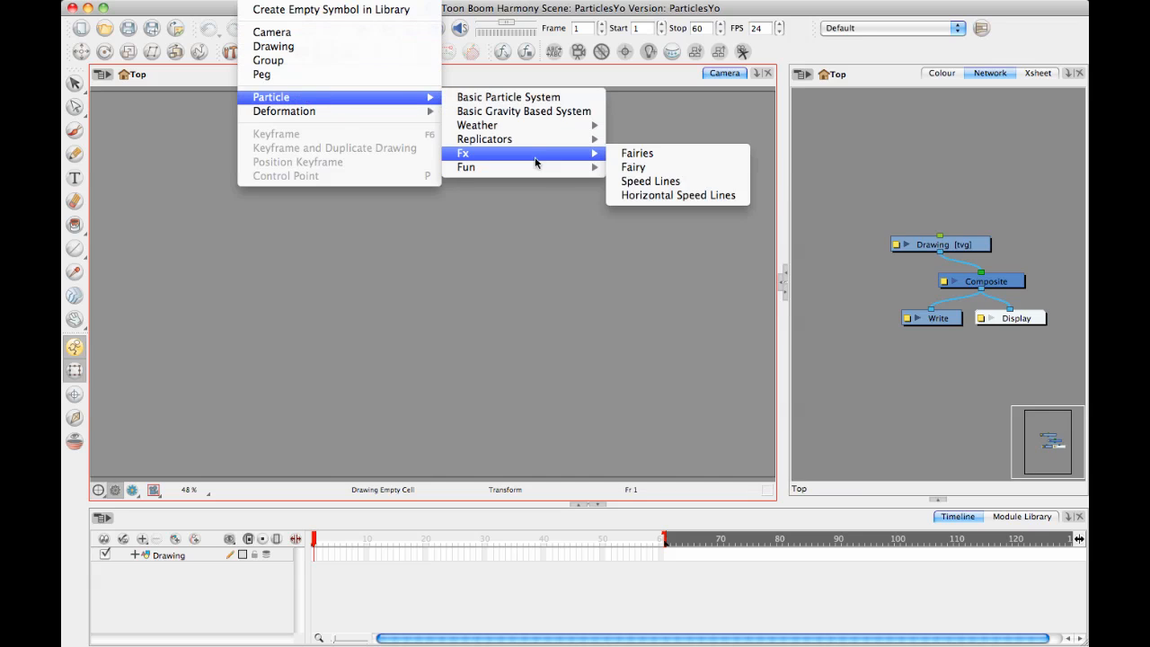
mouse_move(535, 125)
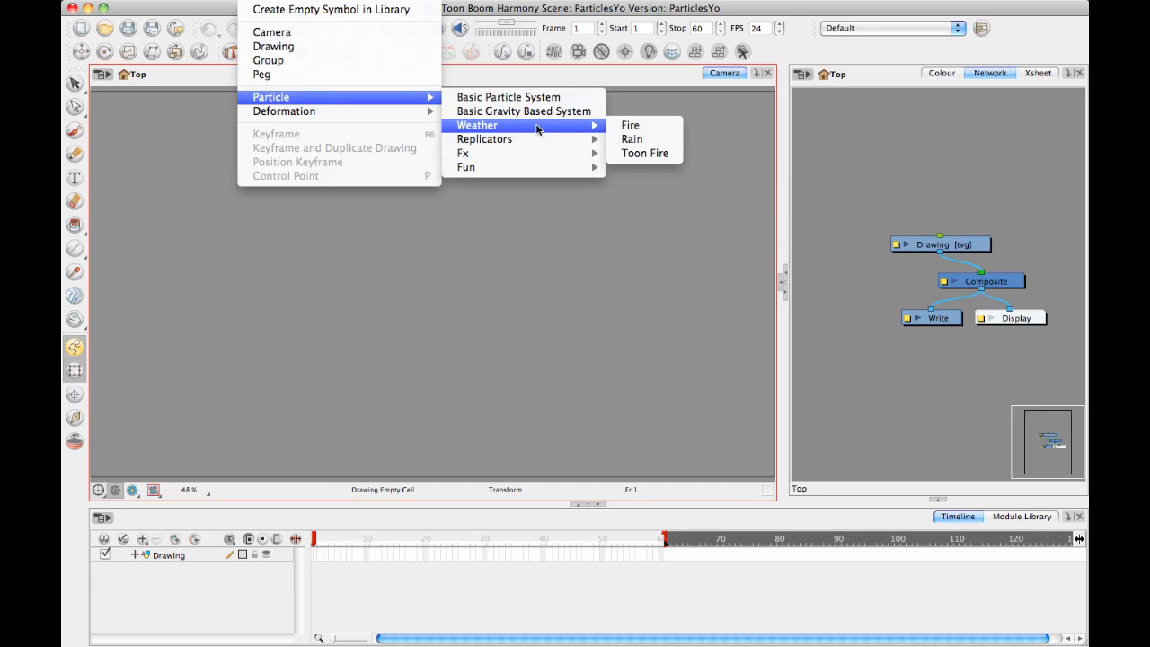
- Add the Weather > Fire particle effect to the scene and show the Module Library
left_click(630, 125)
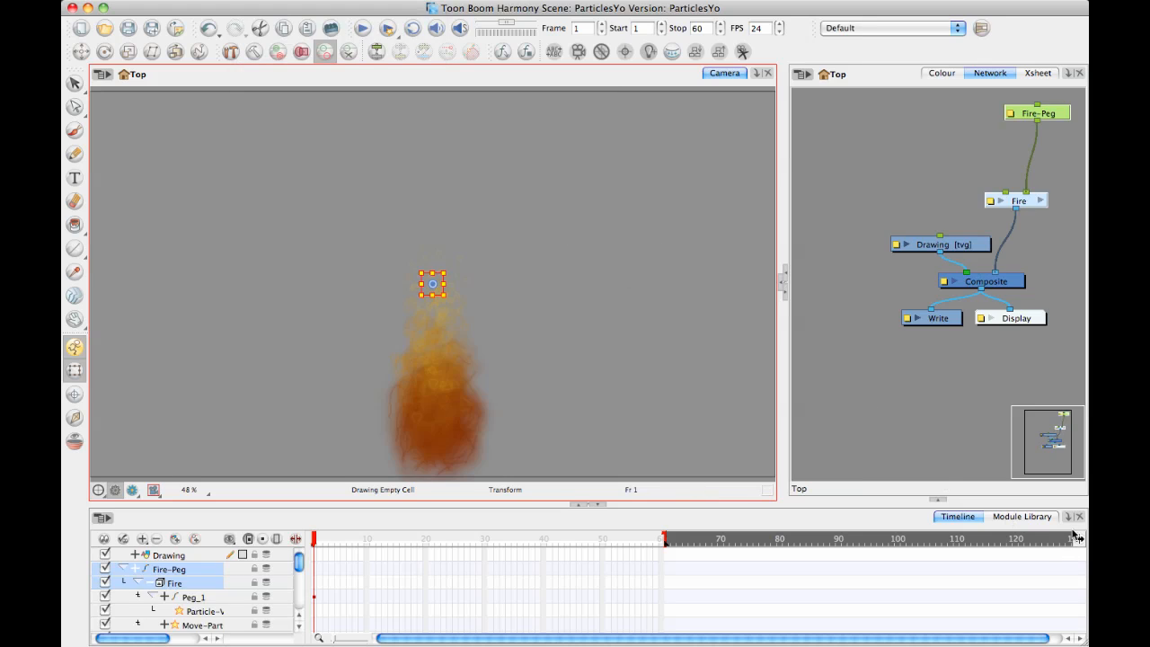
left_click(1022, 516)
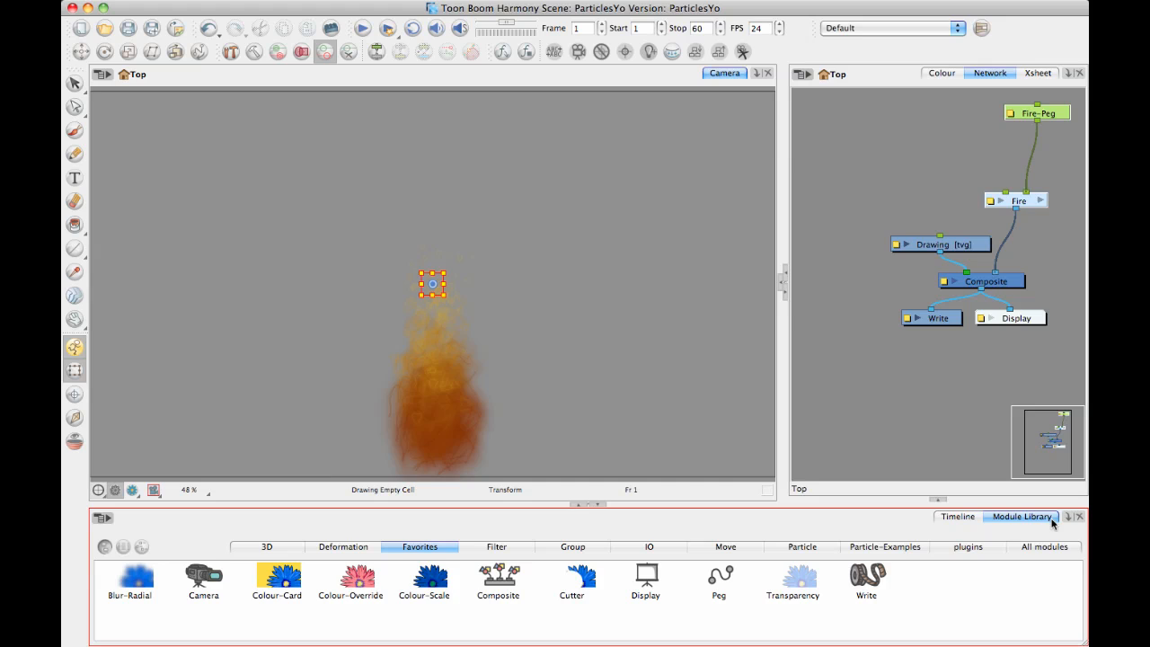
- Show the Particle-Examples modules and delete the duplicate Fire copy, confirming the deletion
left_click(884, 546)
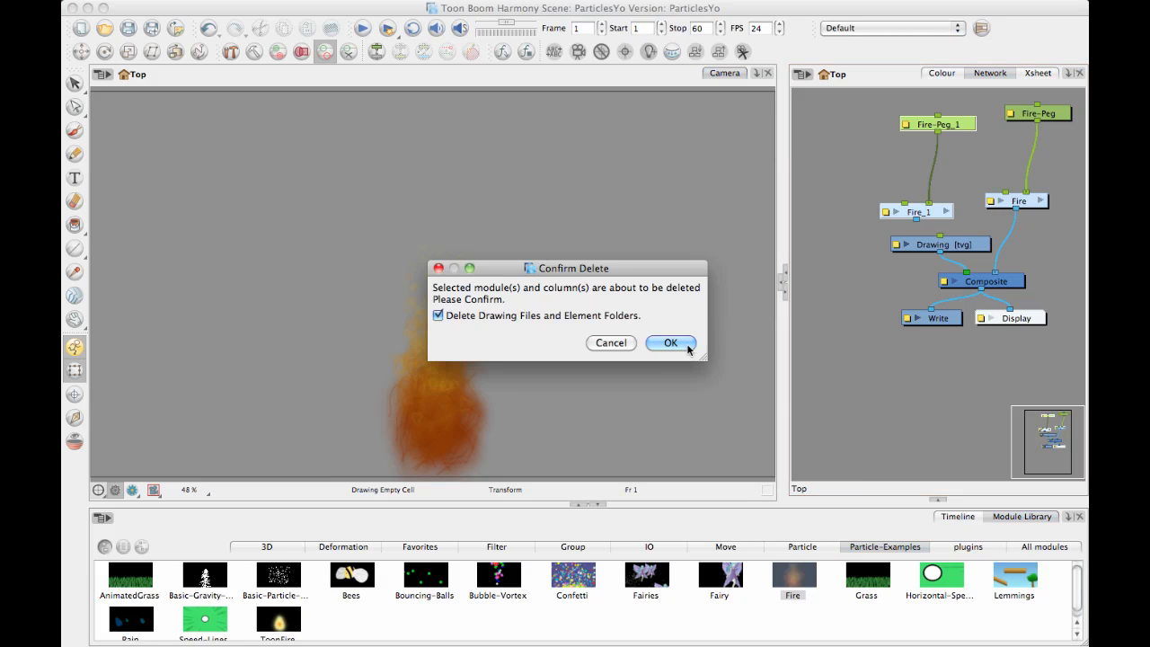
left_click(671, 342)
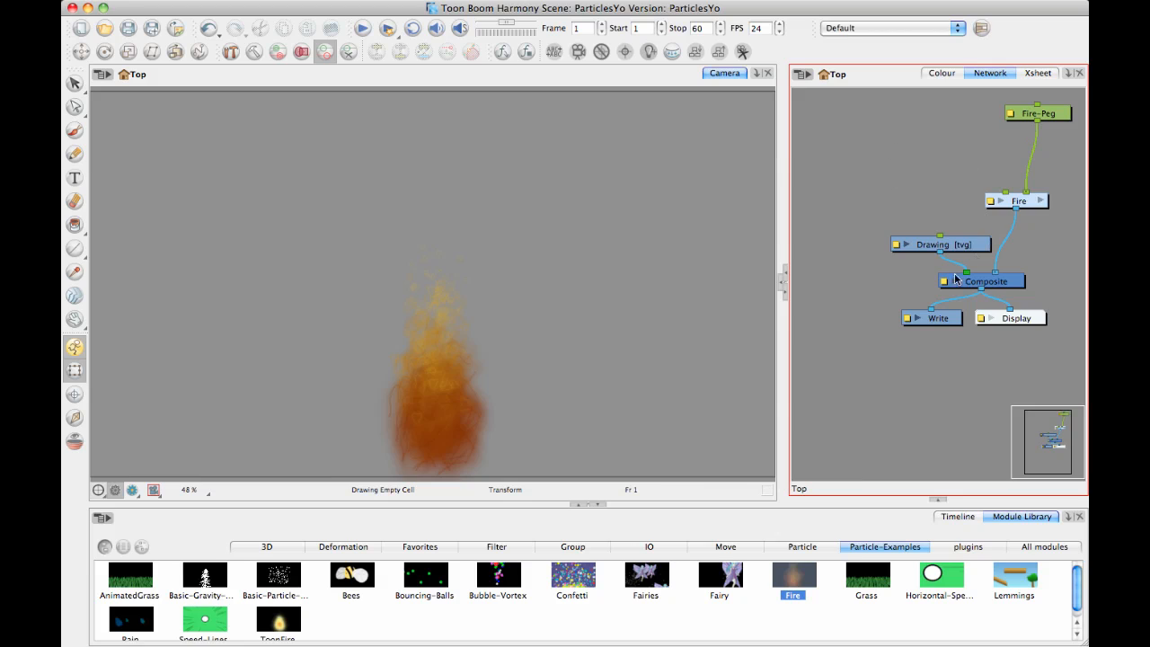
mouse_move(881, 214)
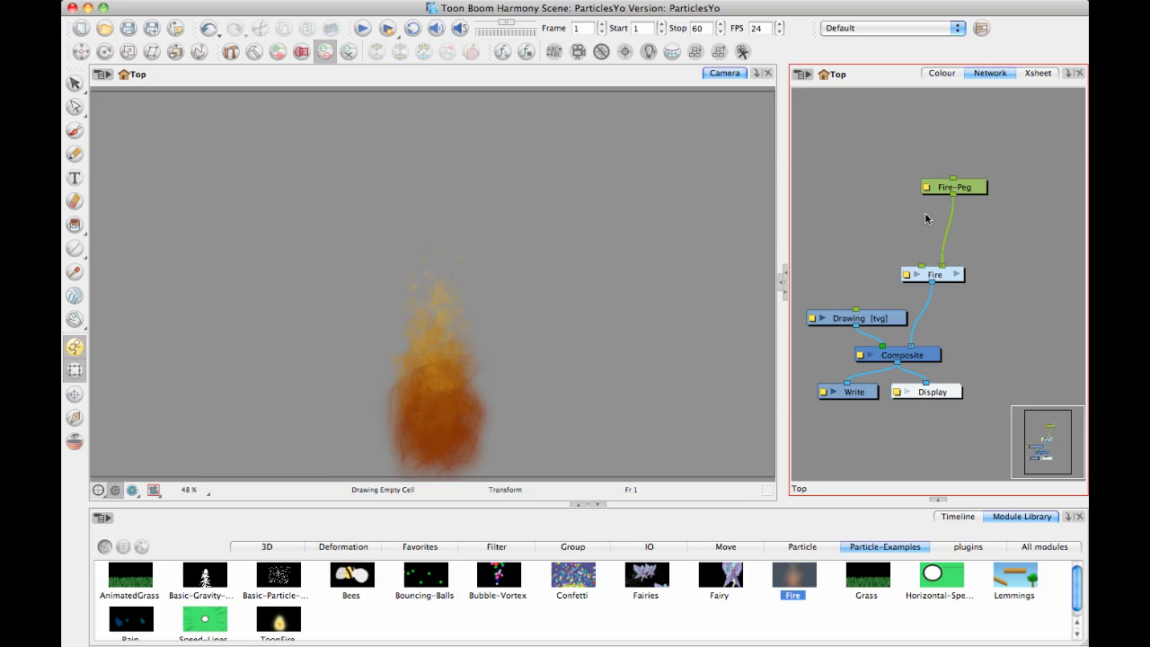
- Drag Fire-Peg down so it sits right above the Fire node
left_click_drag(953, 187, 950, 241)
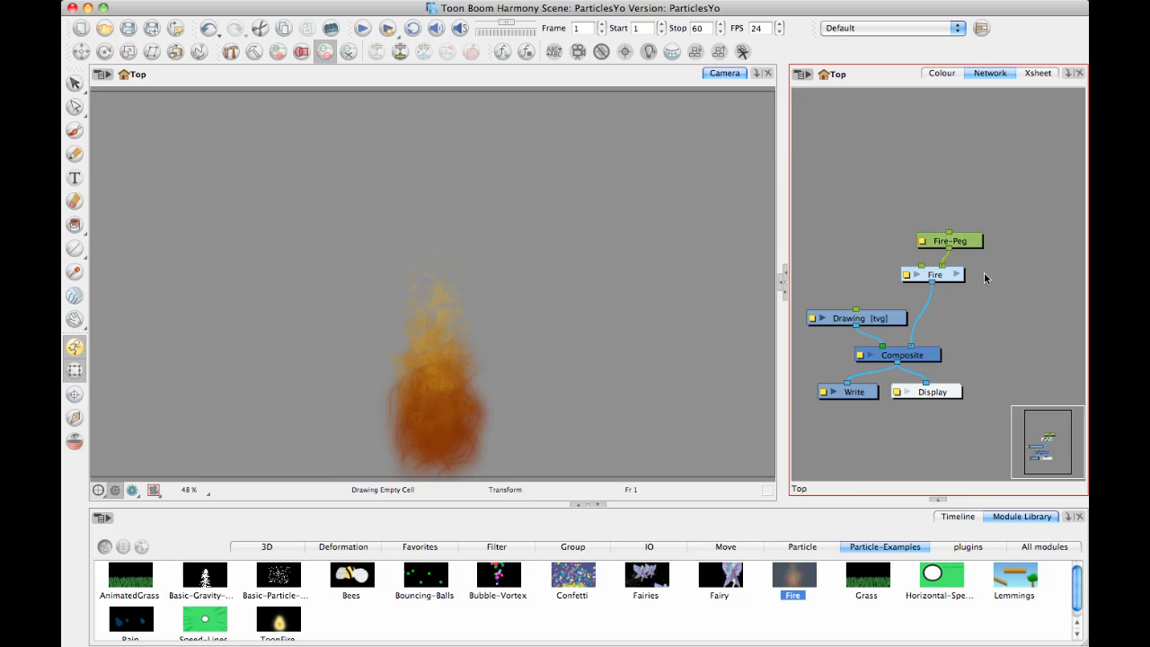
mouse_move(903, 297)
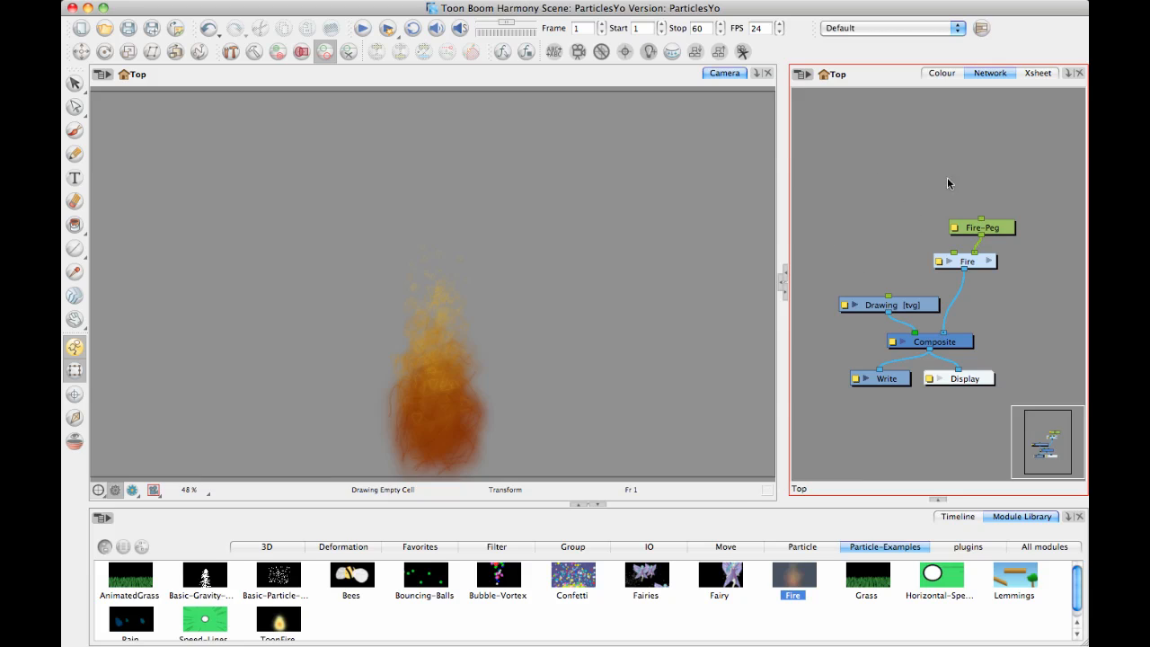
mouse_move(852, 522)
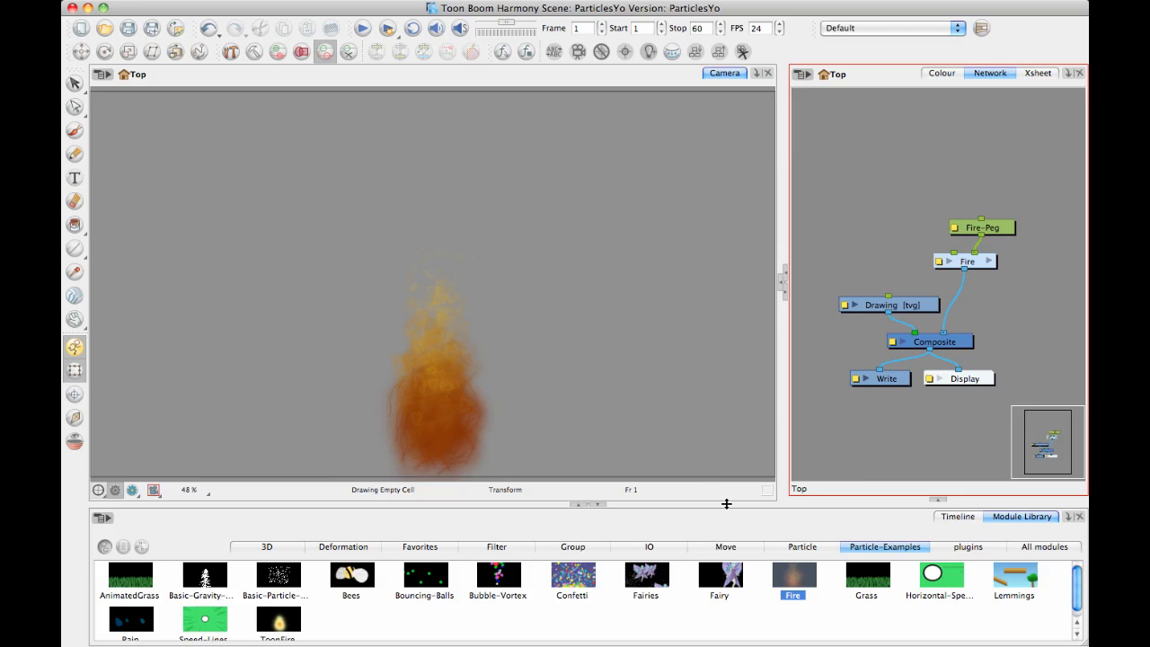
mouse_move(252, 441)
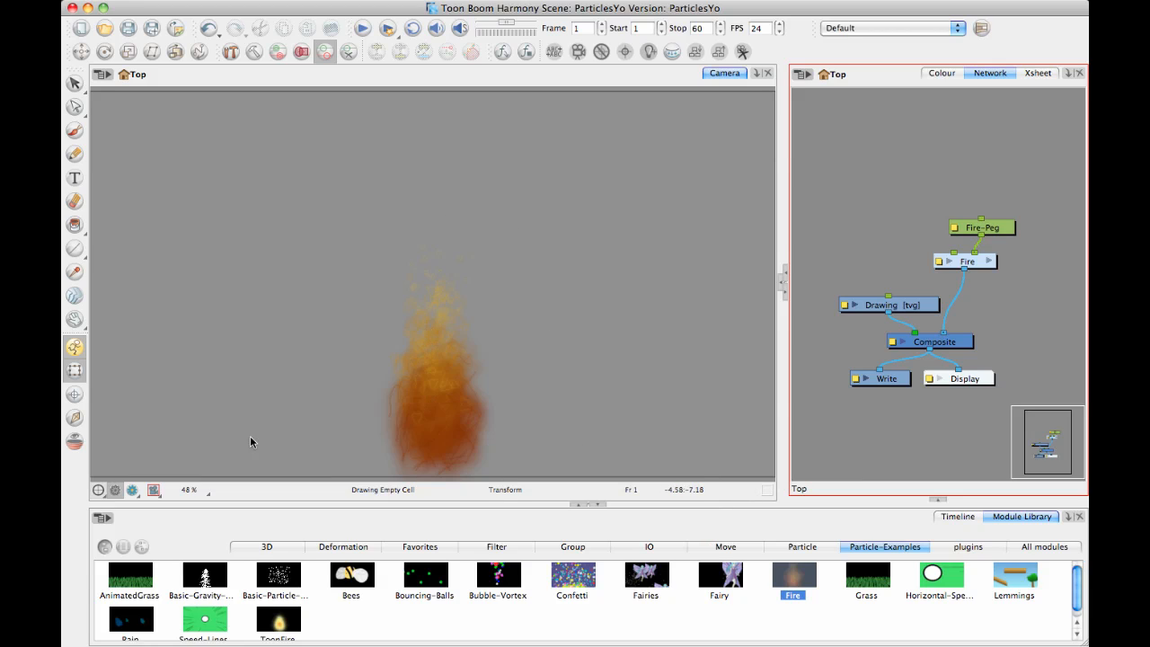
mouse_move(432, 265)
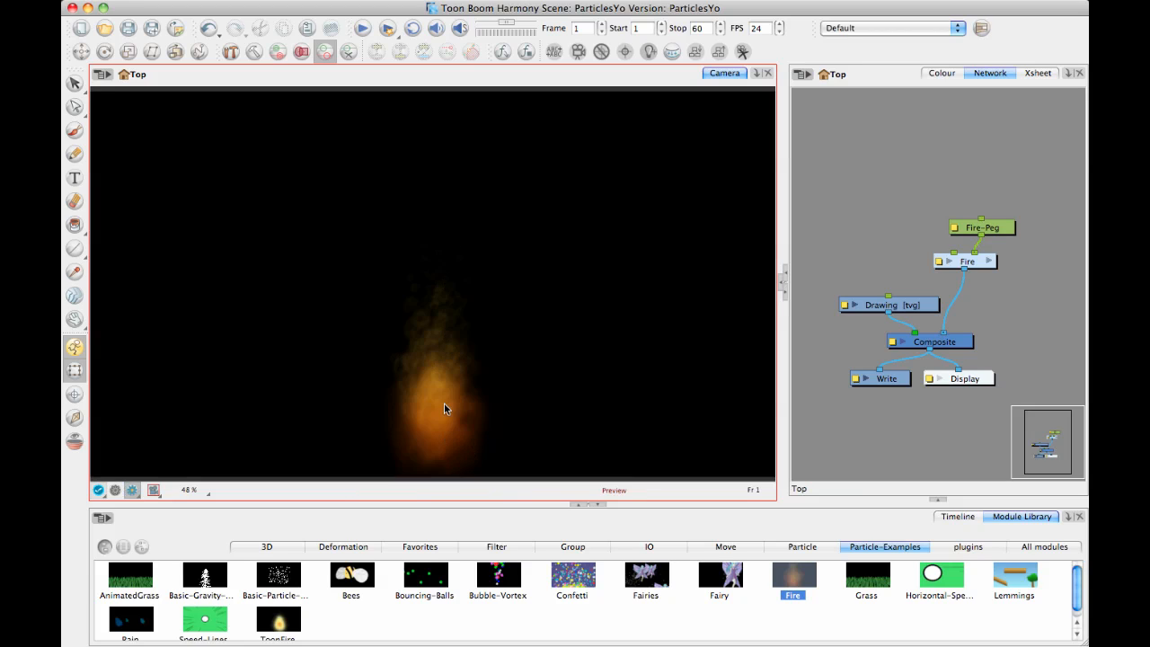
mouse_move(471, 416)
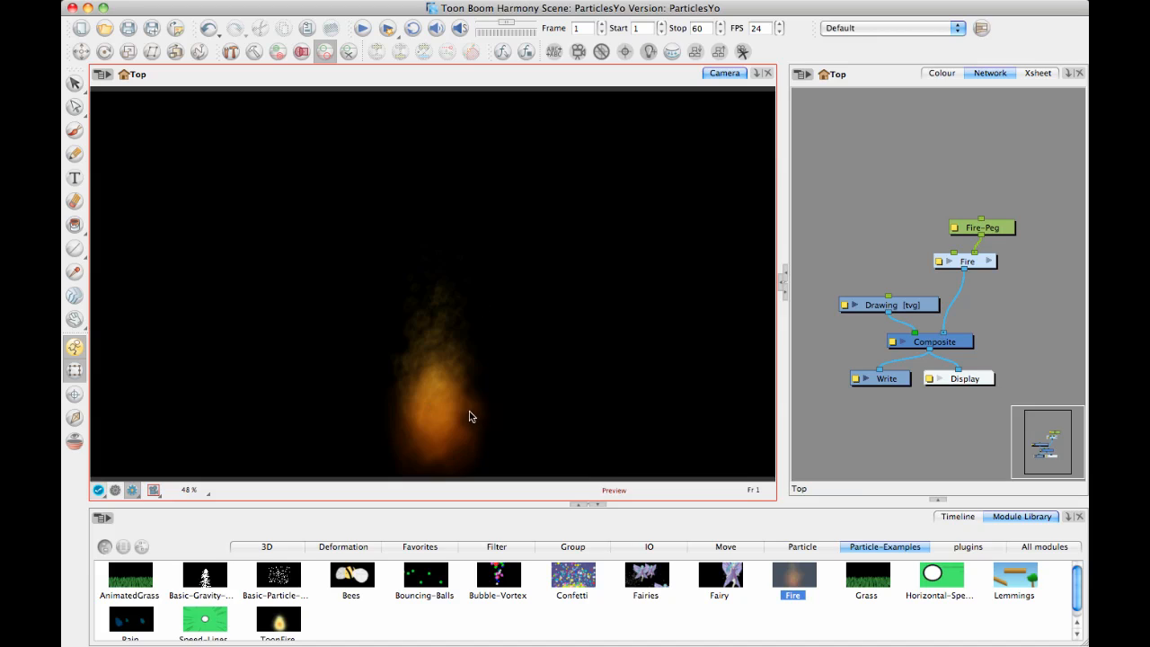
mouse_move(453, 388)
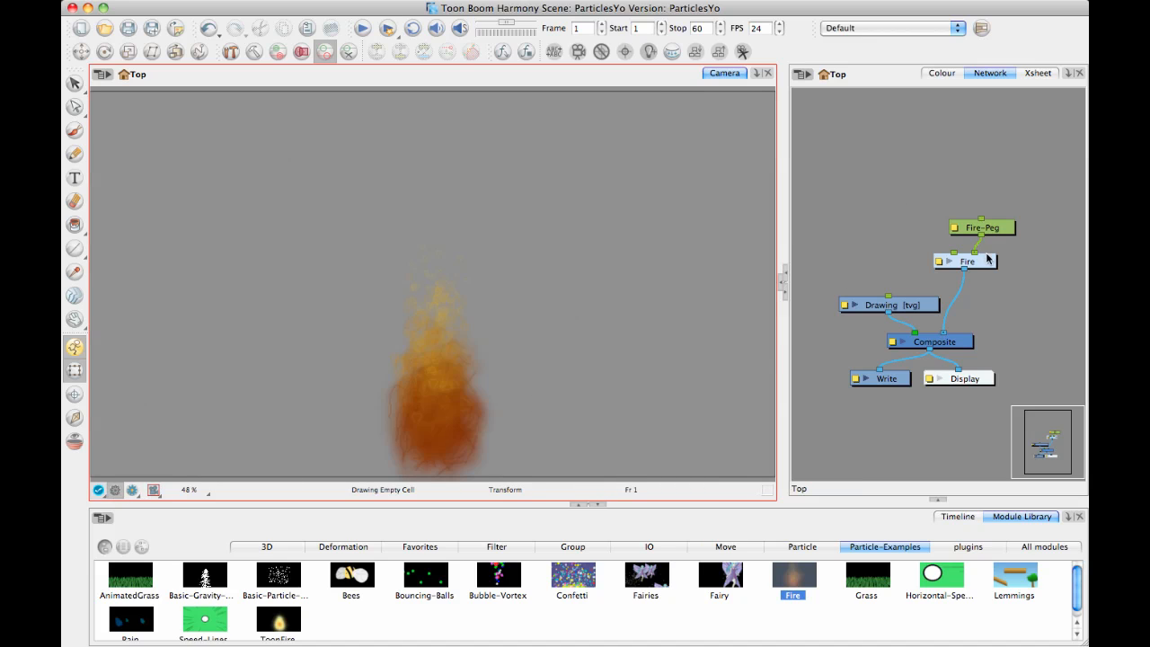
- Enter the Fire group to see its regions, Move-Particles, composite and visualizer nodes
double_click(966, 261)
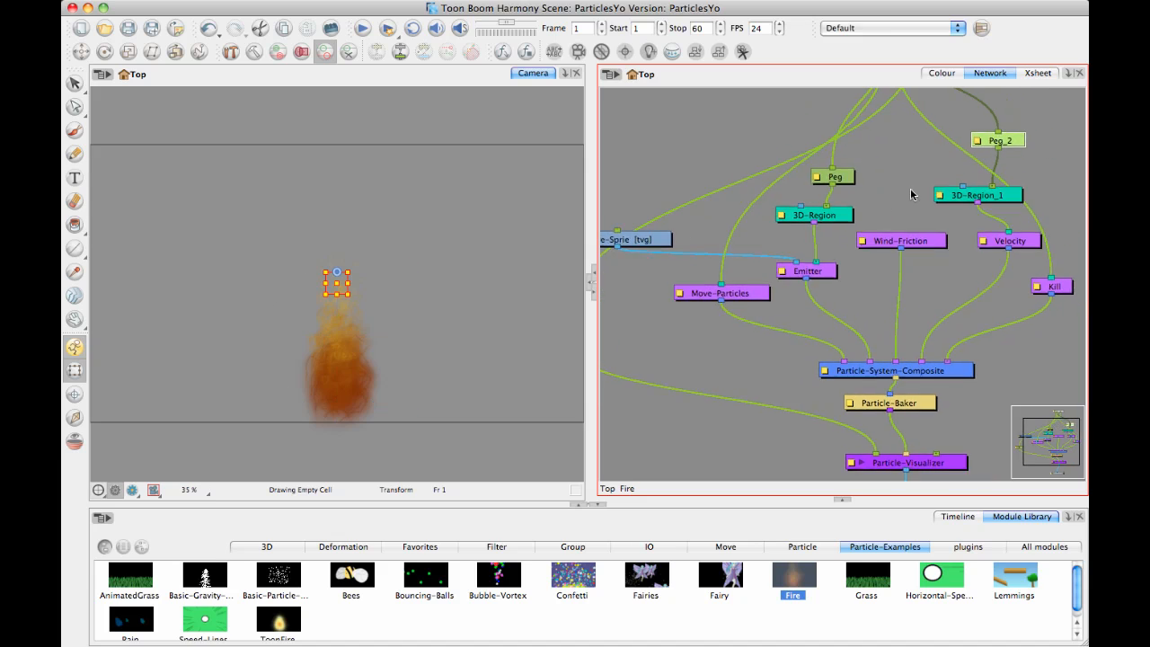
- Select the Fire-Sprie drawing node inside the Fire group
left_click(726, 194)
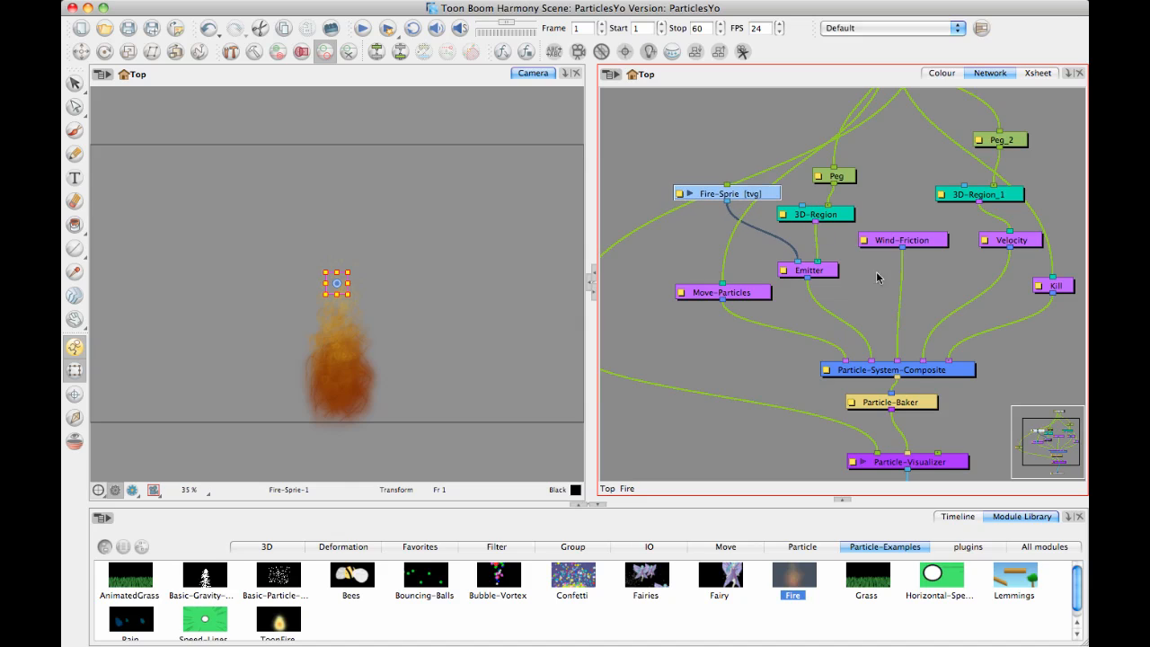
mouse_move(1014, 257)
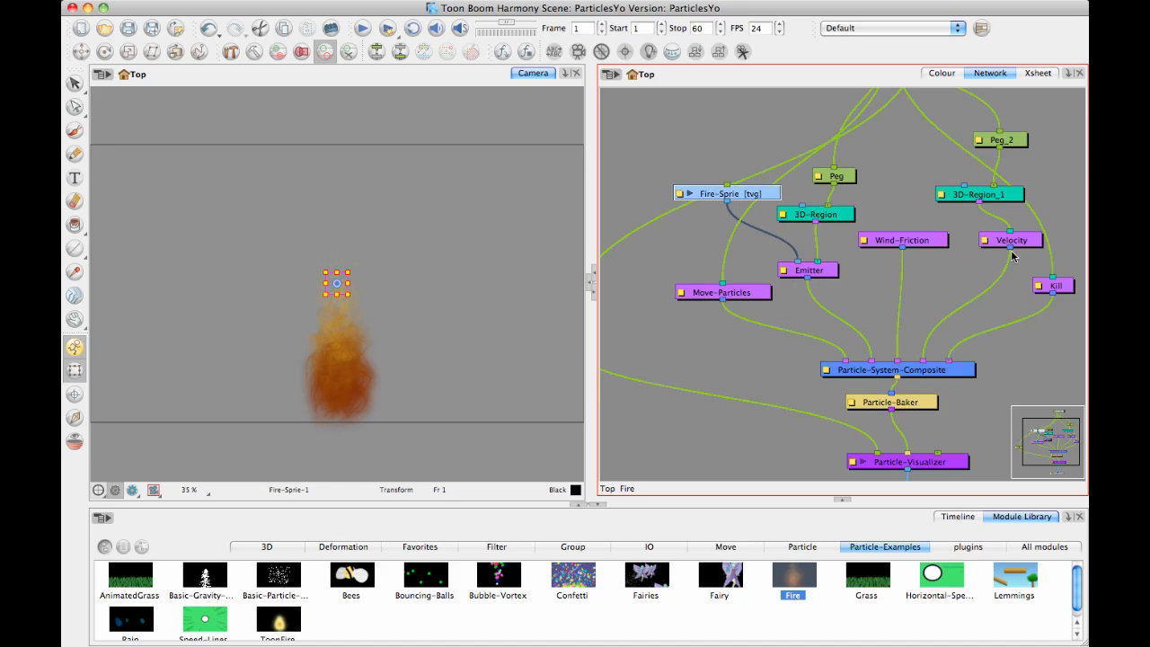
mouse_move(726, 305)
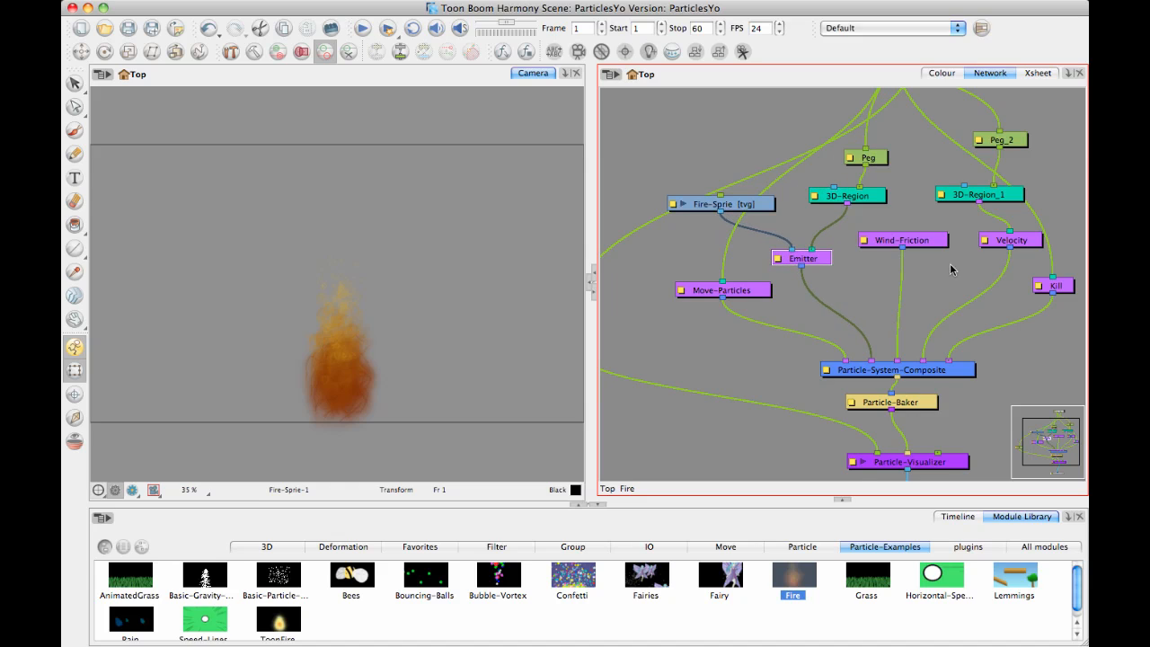
mouse_move(869, 342)
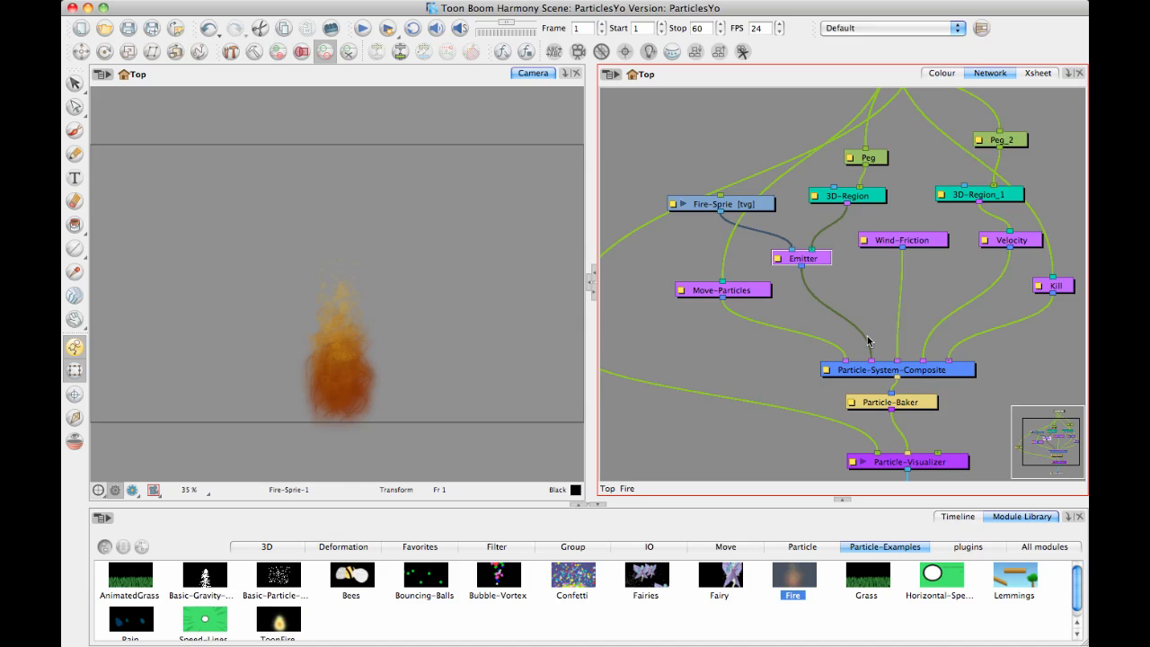
mouse_move(929, 321)
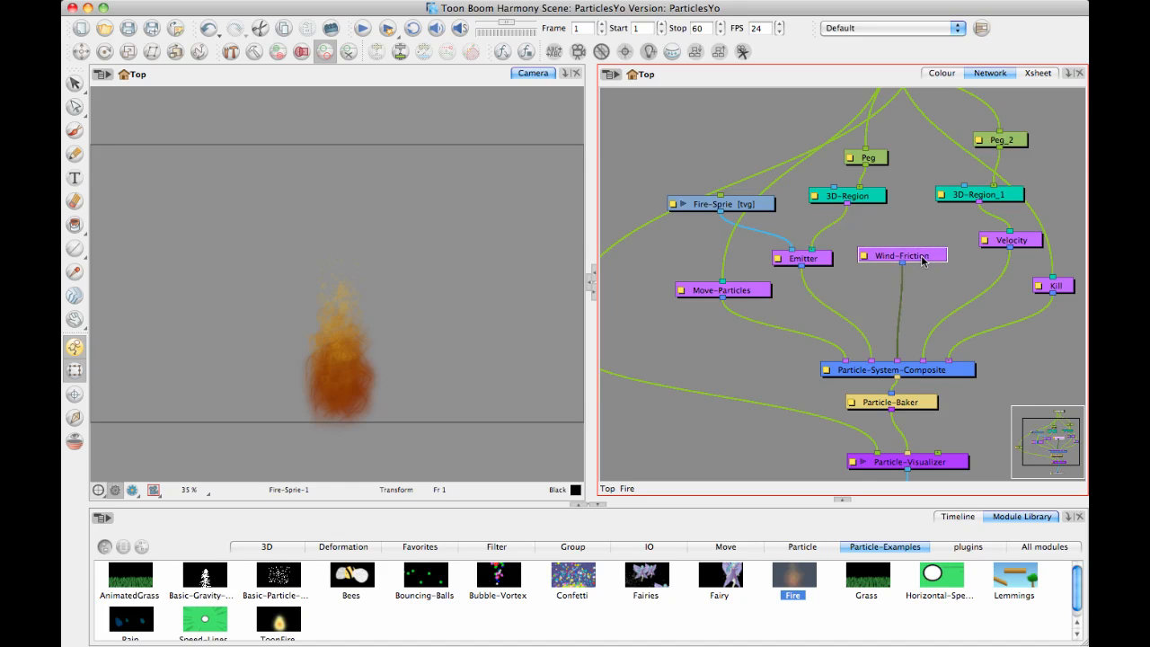
- Nudge Wind-Friction slightly up and move Velocity lower and to the left
left_click_drag(903, 256, 905, 240)
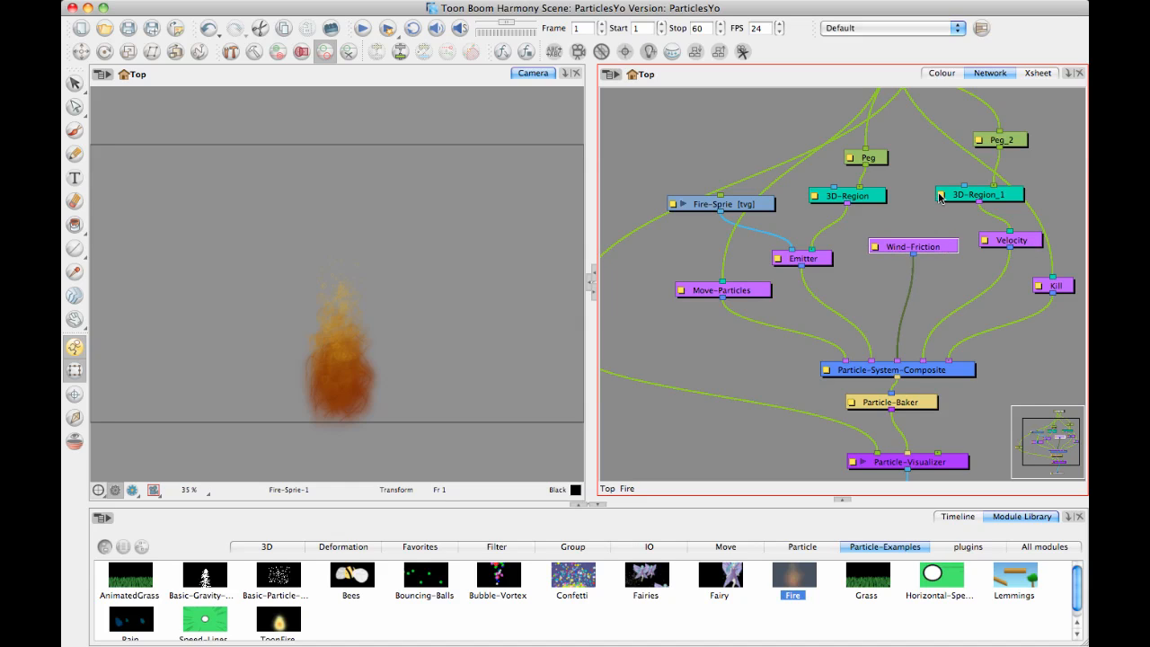
mouse_move(1001, 301)
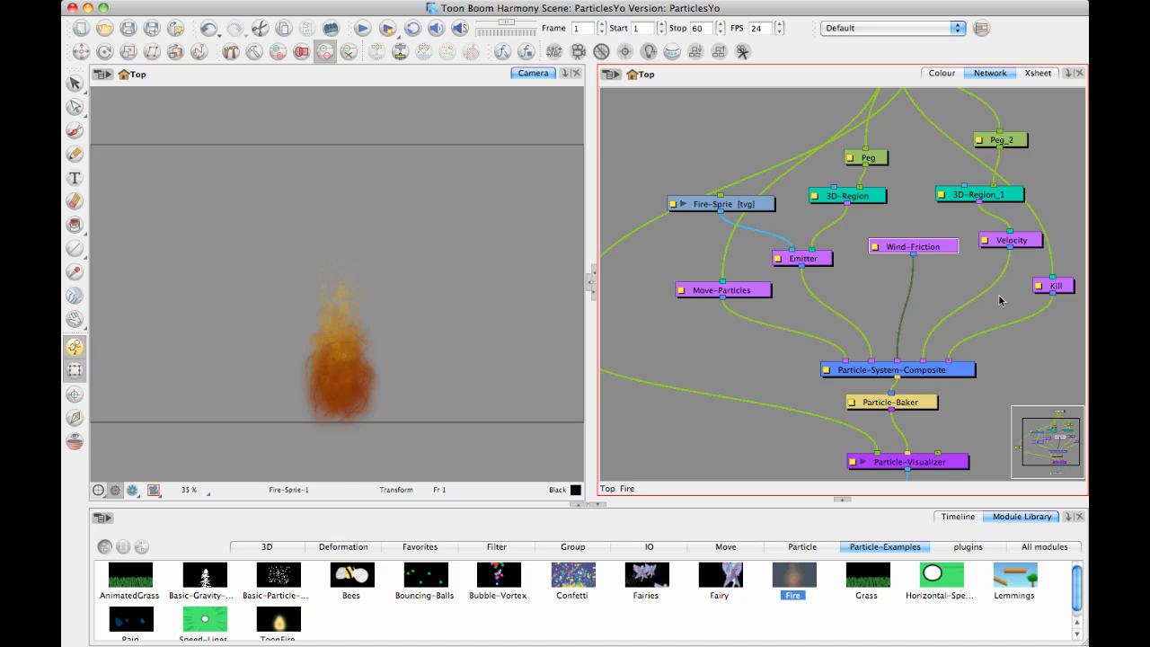
left_click_drag(1010, 239, 987, 275)
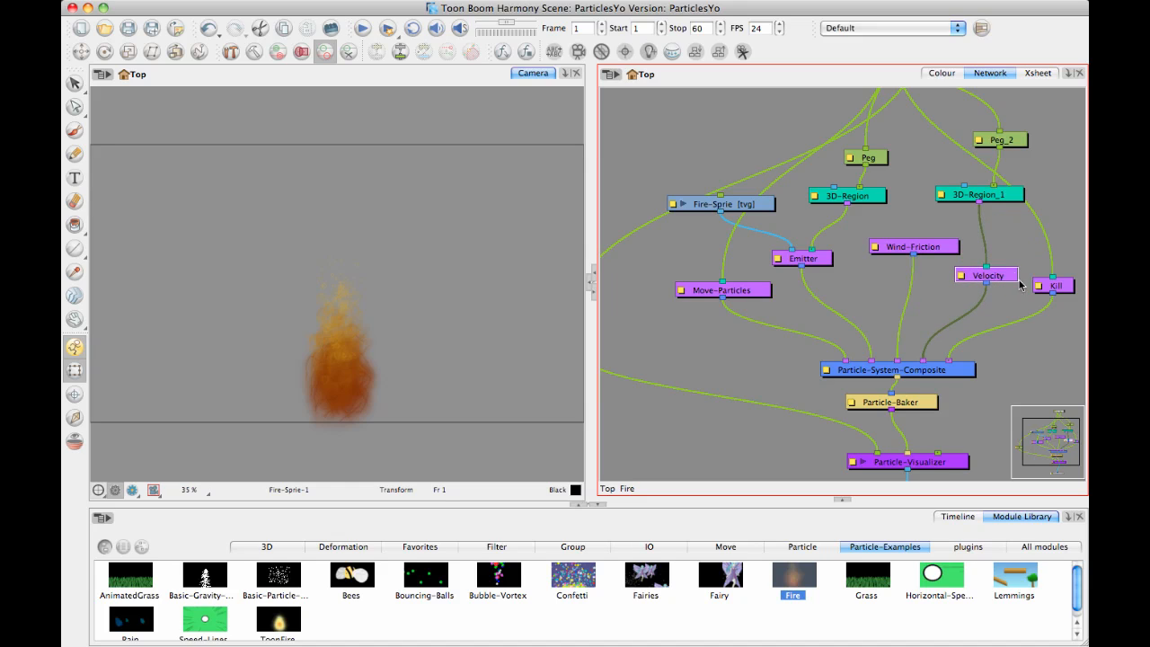
mouse_move(1019, 283)
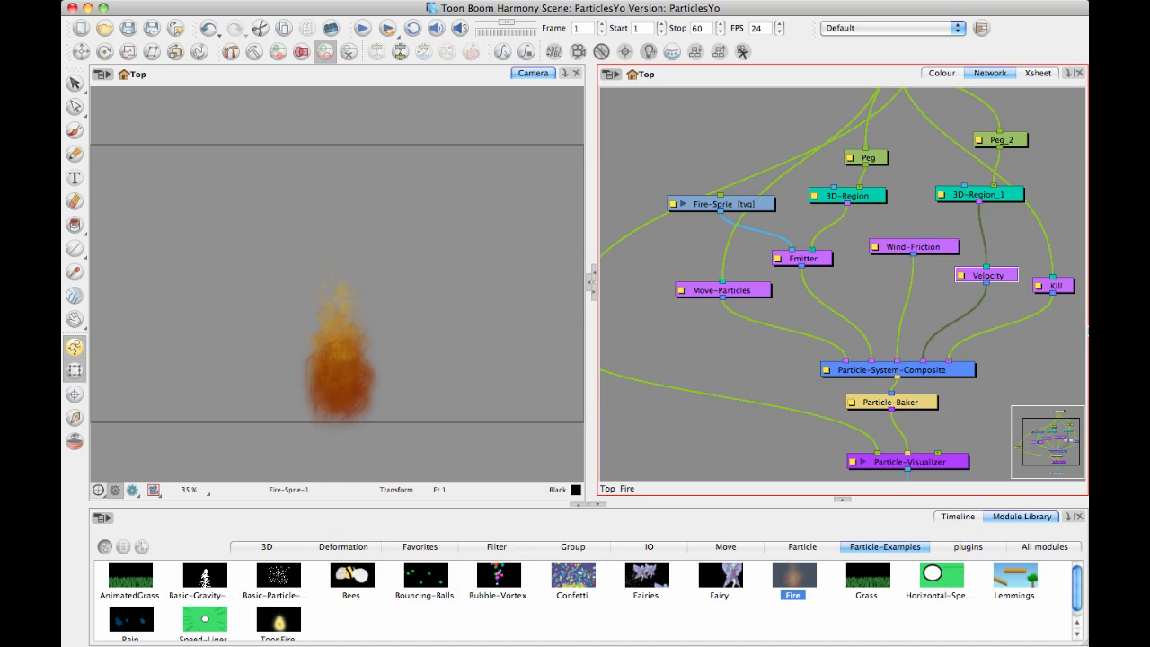
mouse_move(981, 478)
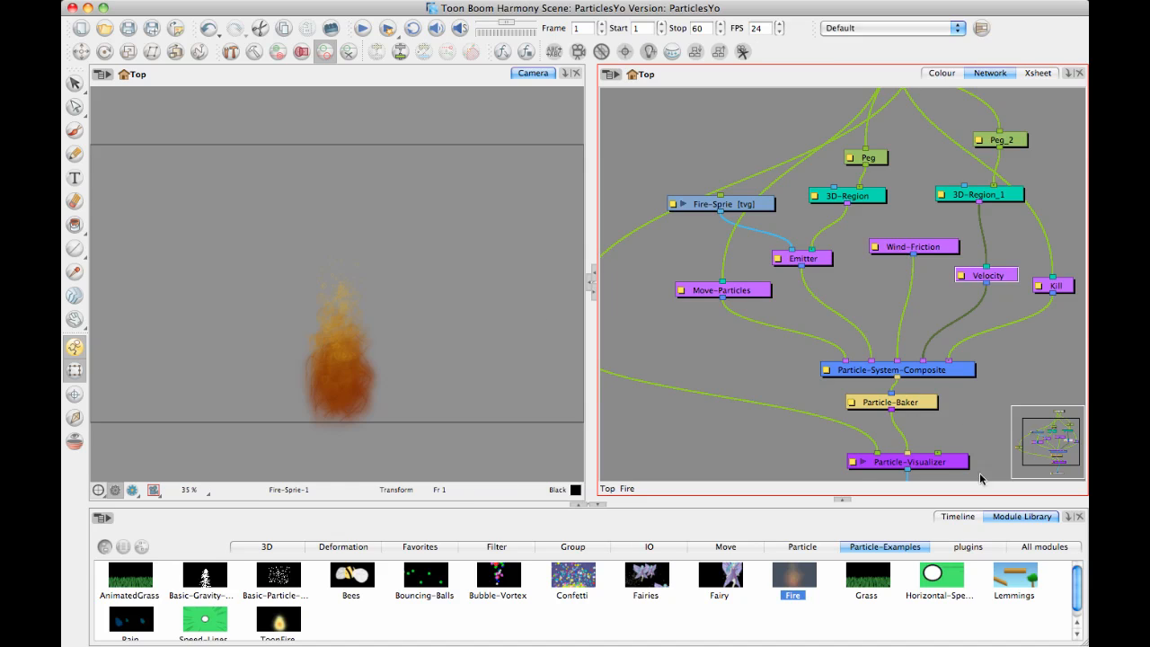
- Show the timeline layer list and brush rough curved strokes left of the fire
left_click(956, 515)
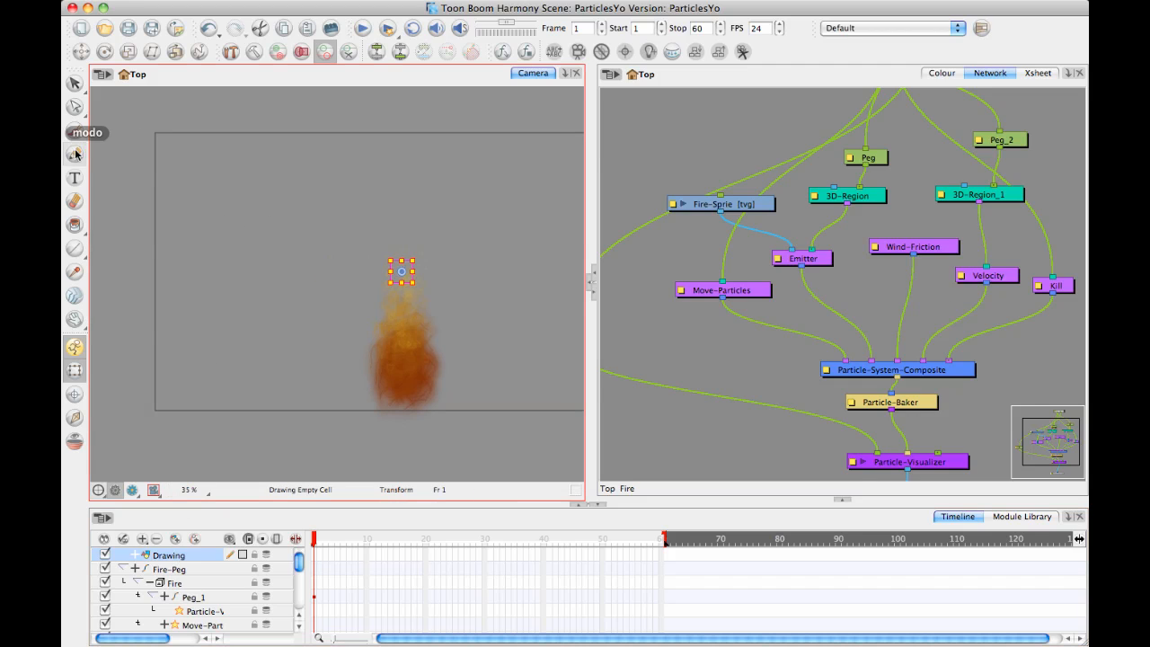
left_click_drag(213, 313, 184, 454)
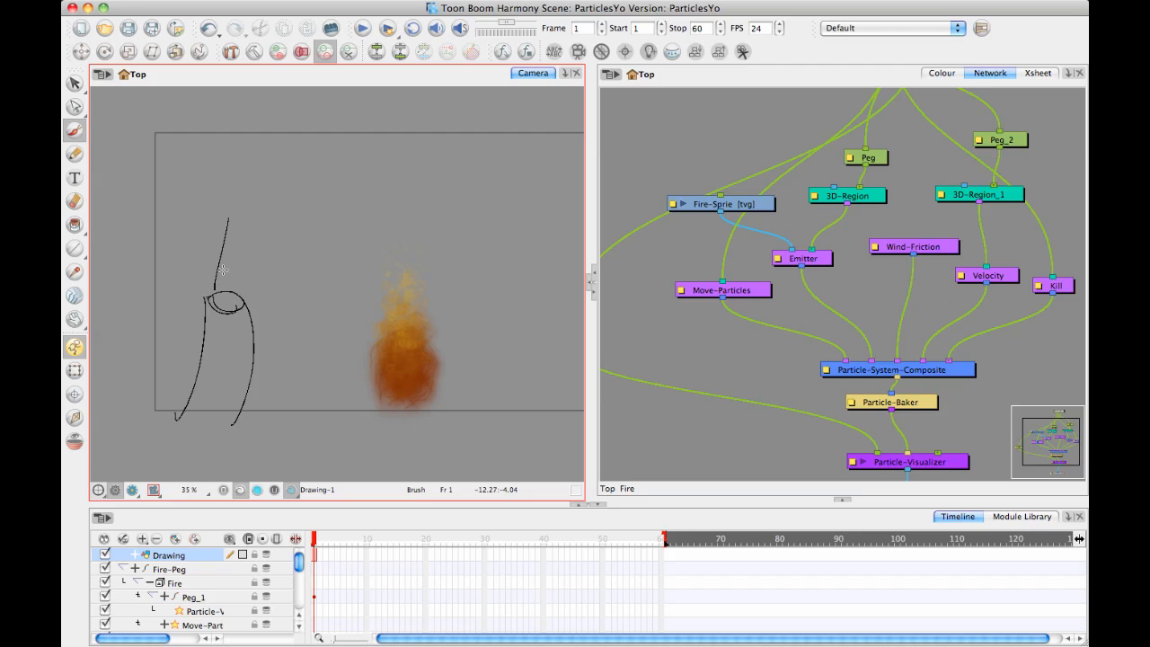
left_click_drag(220, 269, 252, 206)
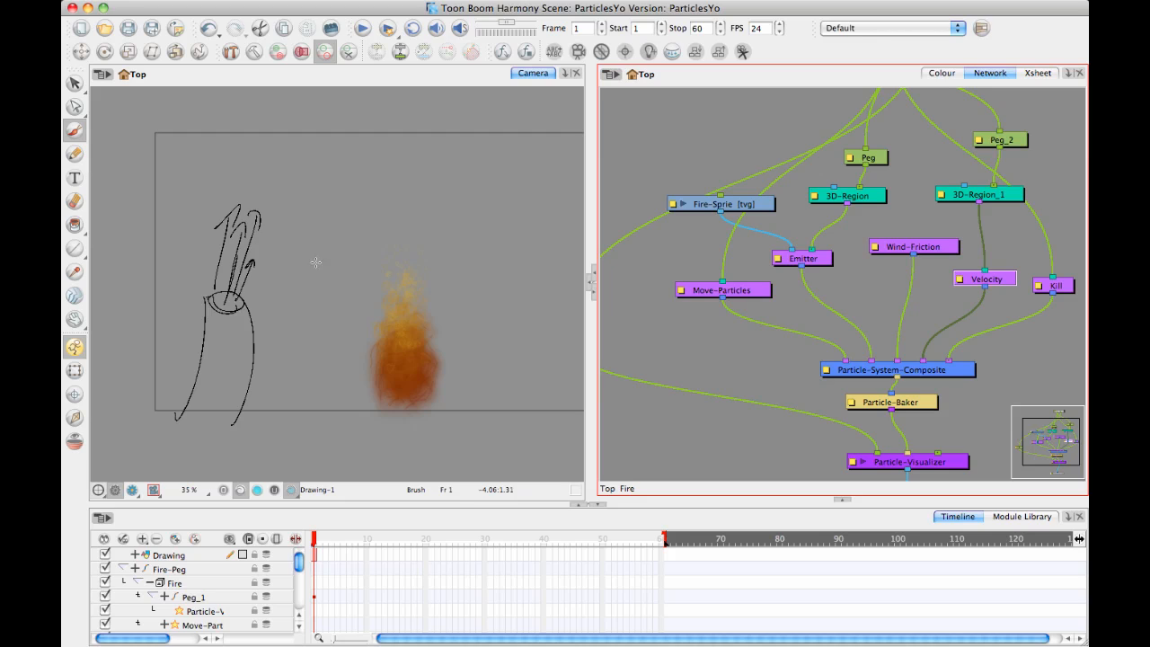
mouse_move(266, 226)
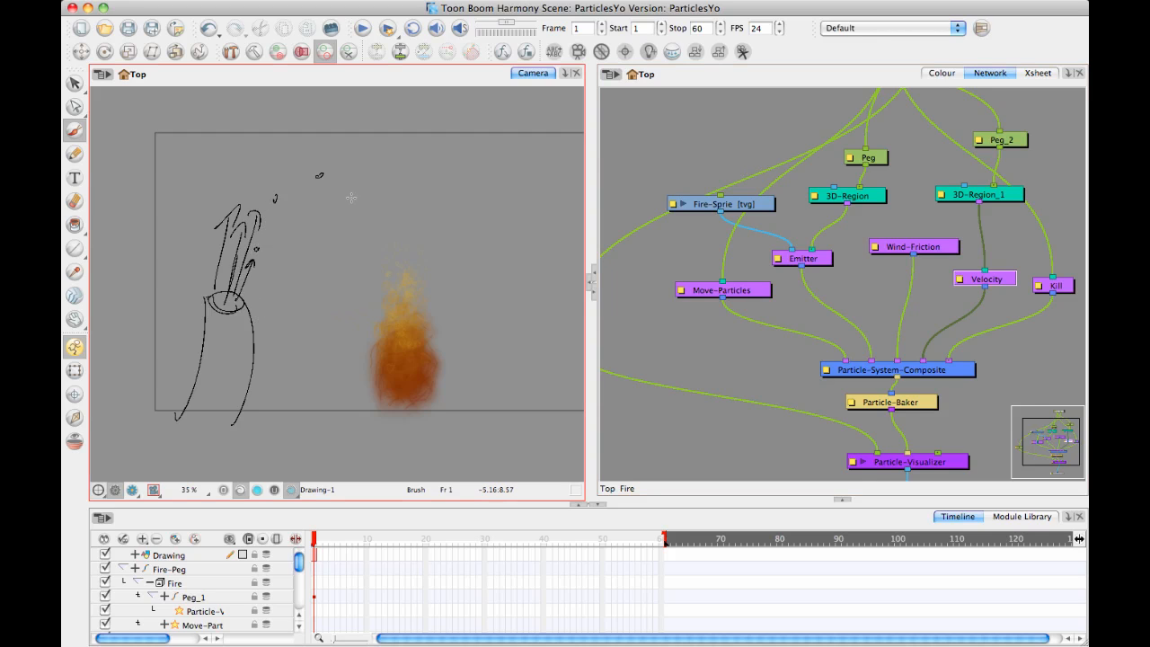
mouse_move(288, 239)
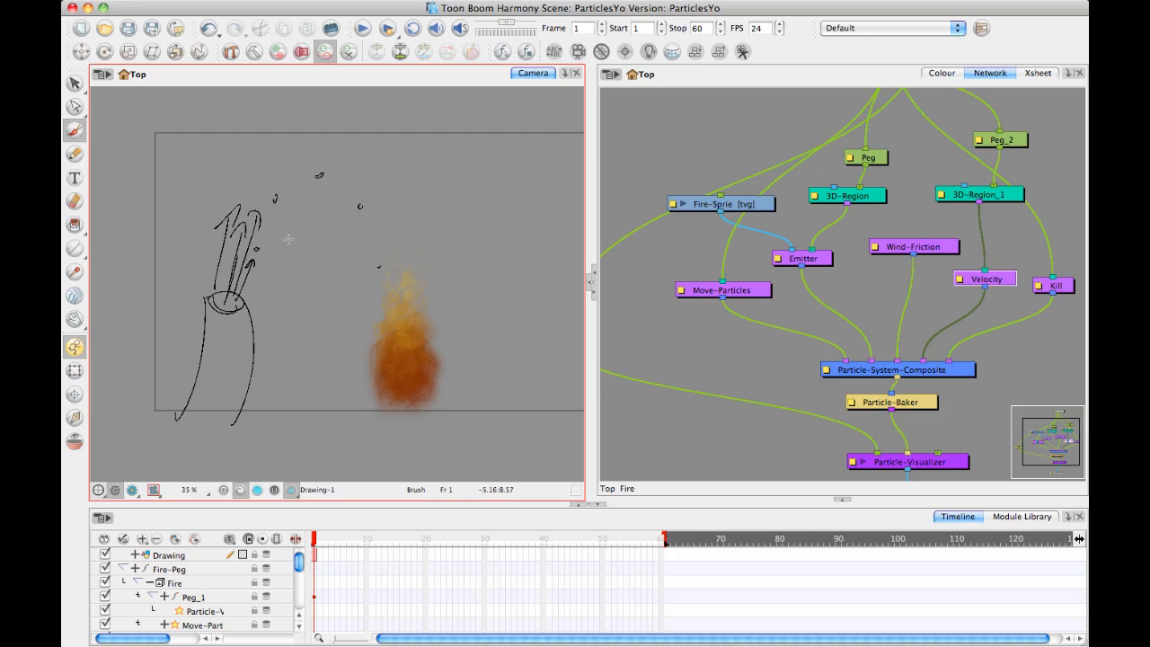
- Draw a downward arrow labelled 'gravity' beside the fire and show the Module Library
left_click_drag(382, 288, 386, 346)
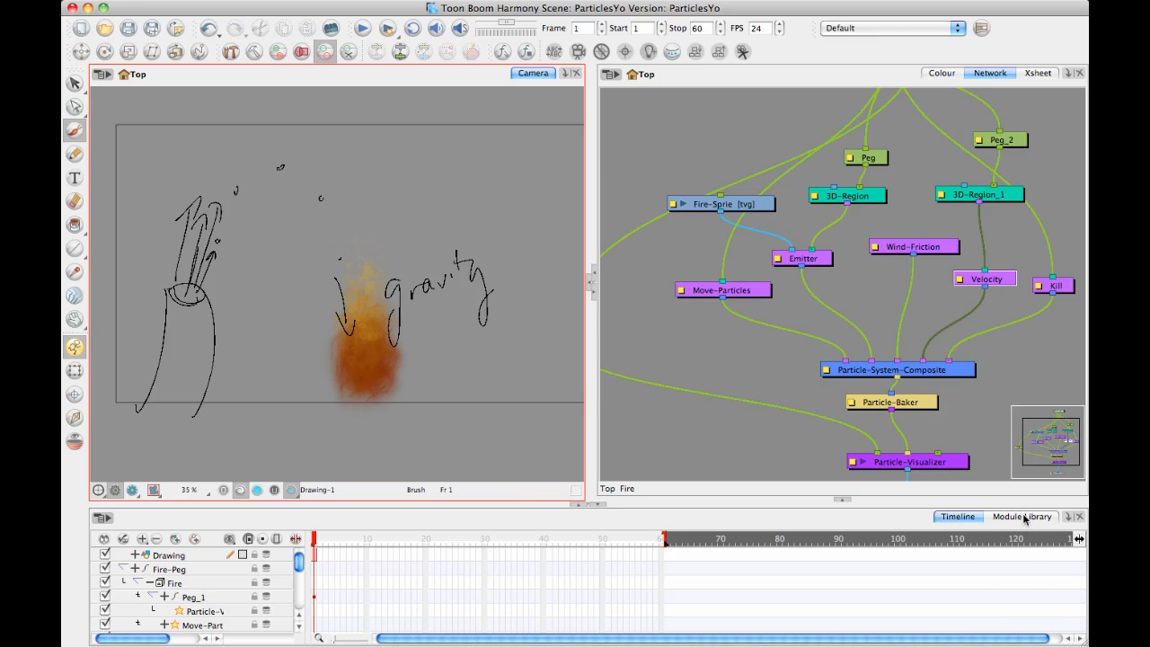
left_click(1021, 515)
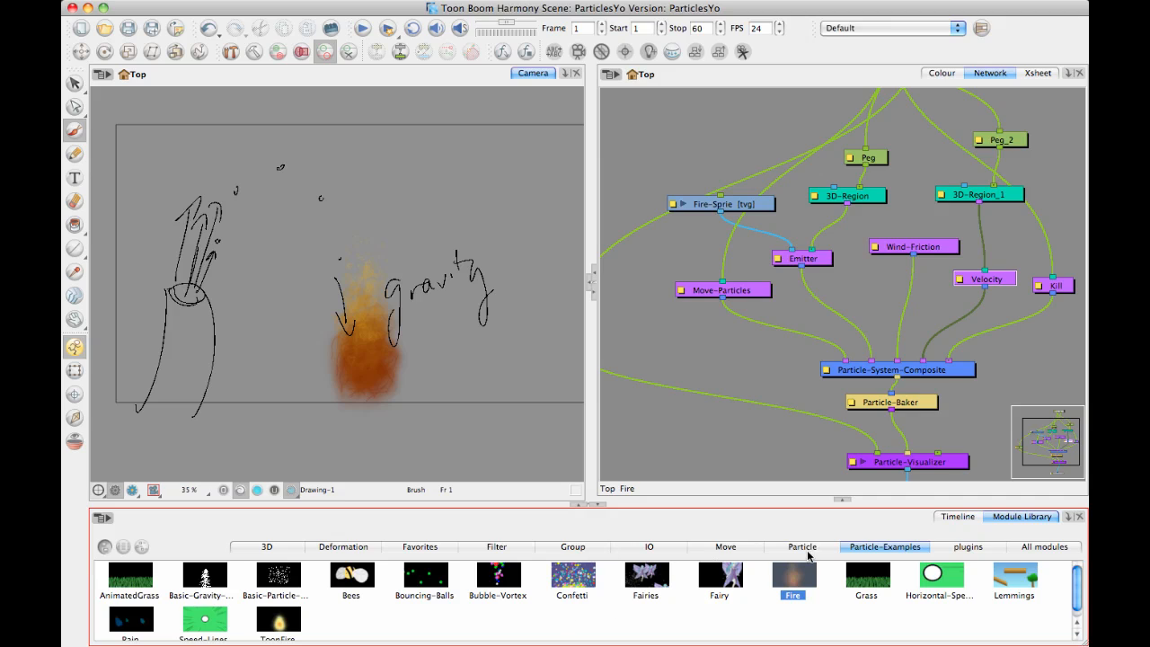
- List the Particle category's modules, including Gravity, Bounce, Sink and Vortex
left_click(802, 546)
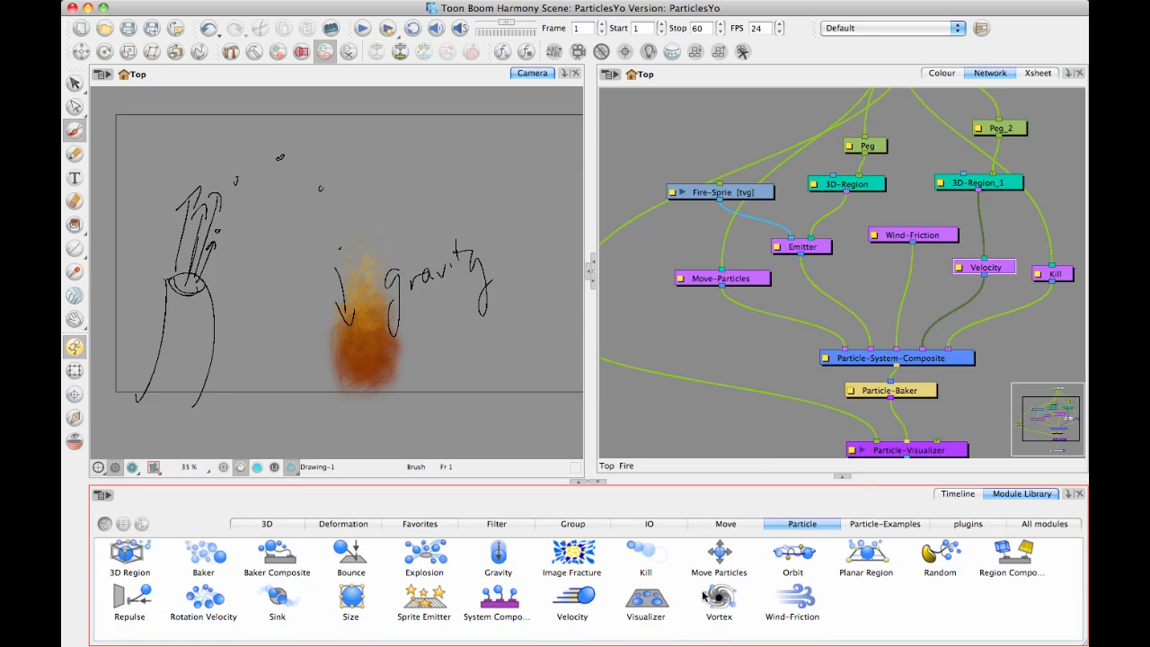
mouse_move(323, 611)
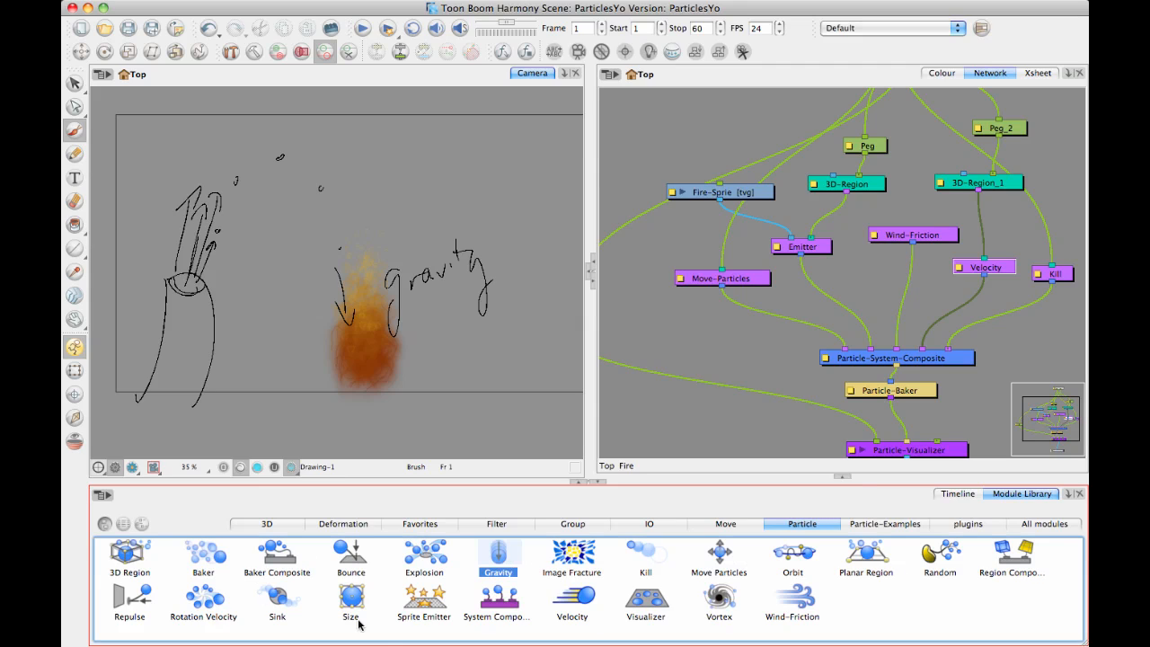
mouse_move(407, 622)
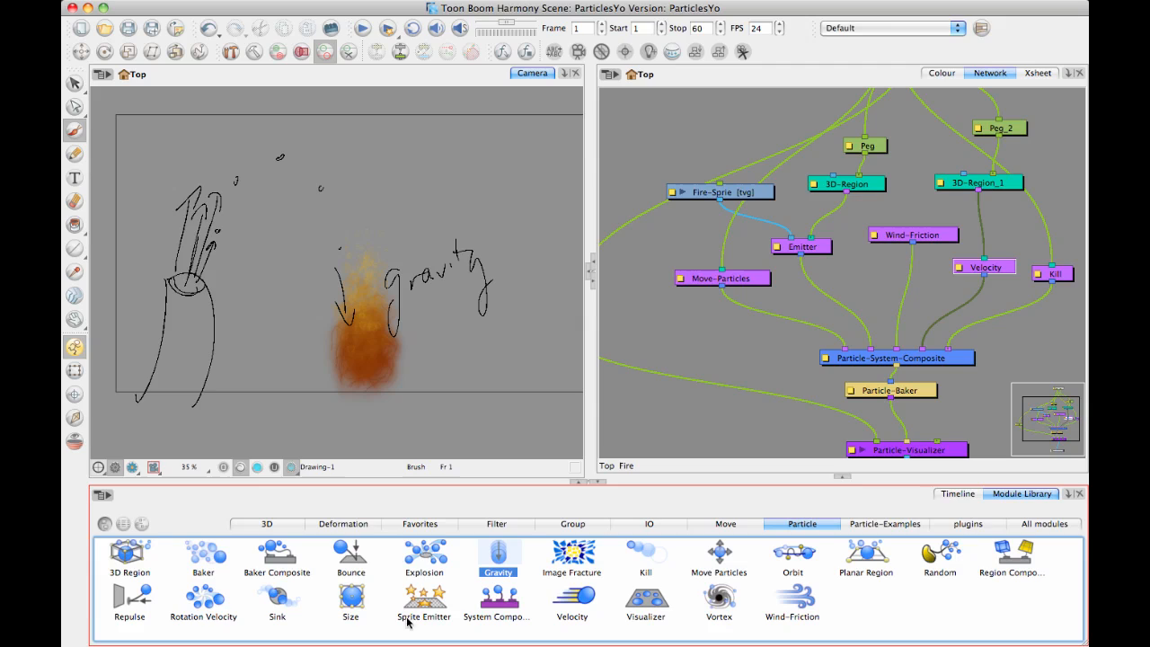
mouse_move(231, 283)
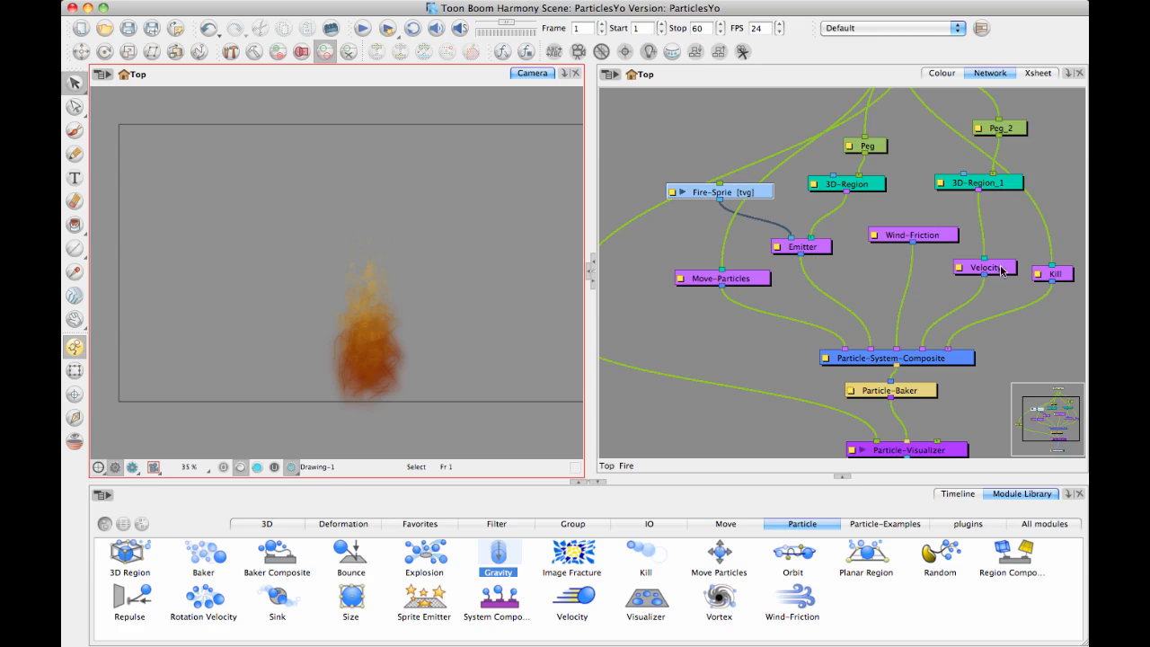
mouse_move(979, 306)
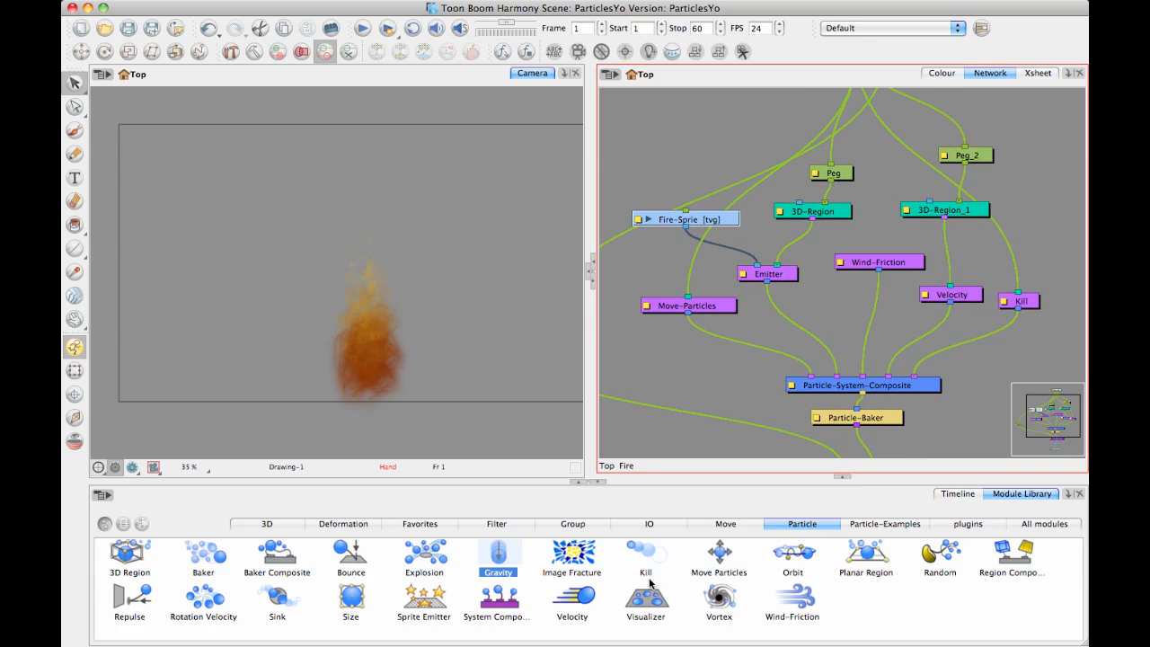
- Select the Fire-Sprie sprite node and bring the timeline layer list back
left_click(768, 273)
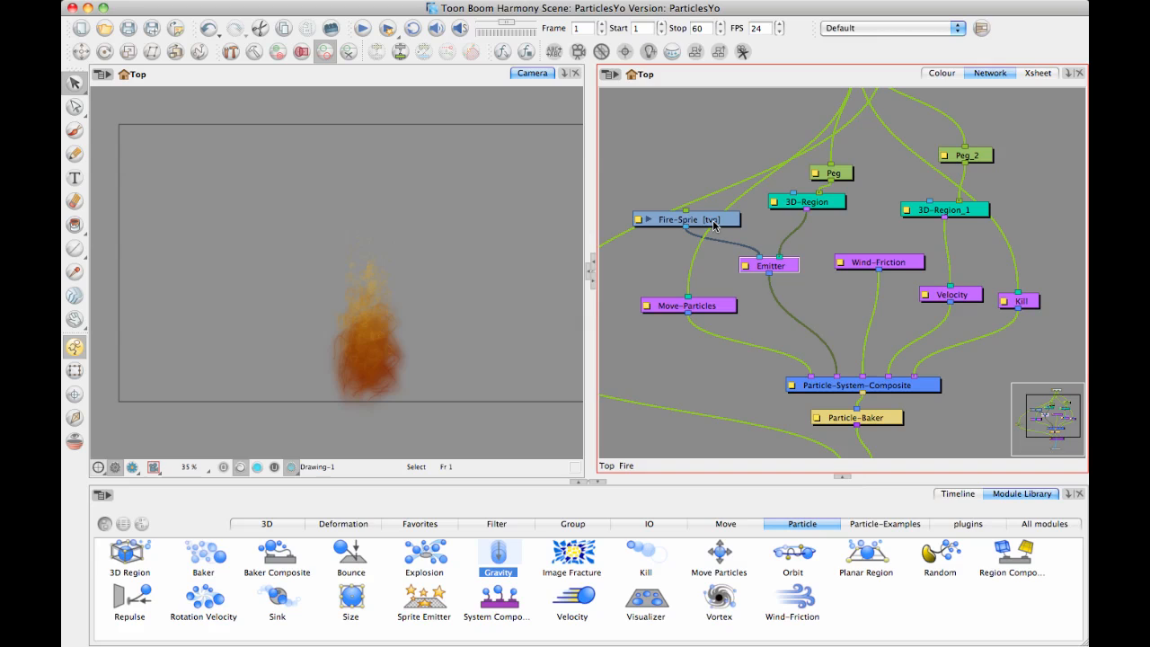
left_click(687, 219)
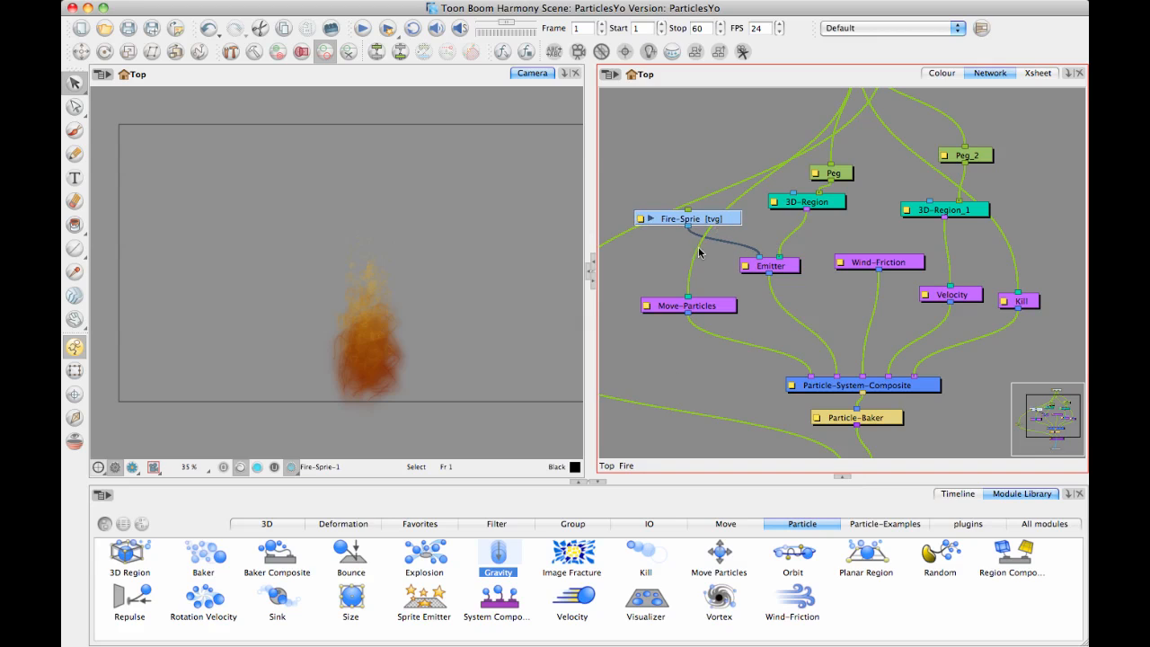
left_click(956, 493)
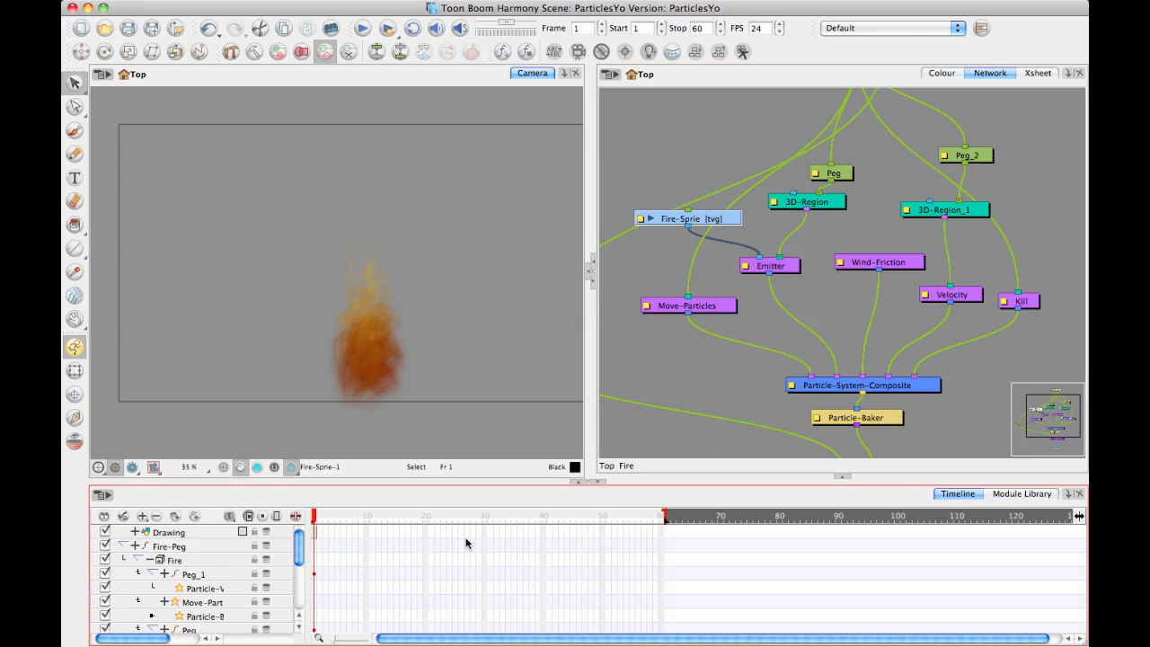
- Scroll the Timeline down to bring the Fire-Sprie layer into view
scroll("down", 3)
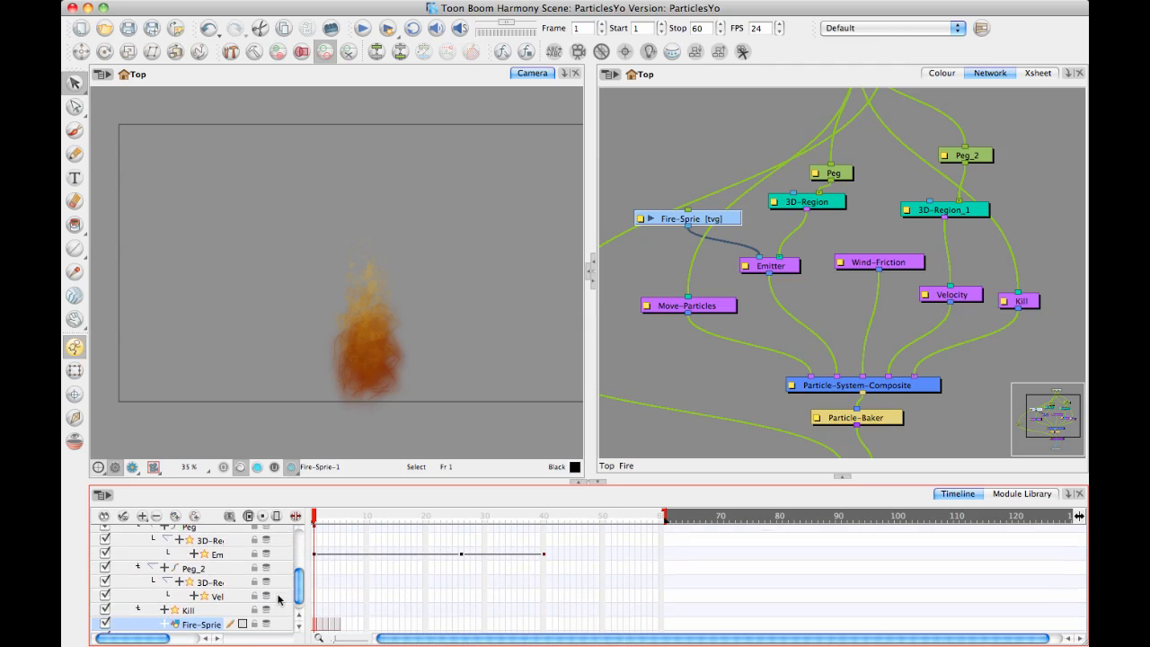
scroll("down", 3)
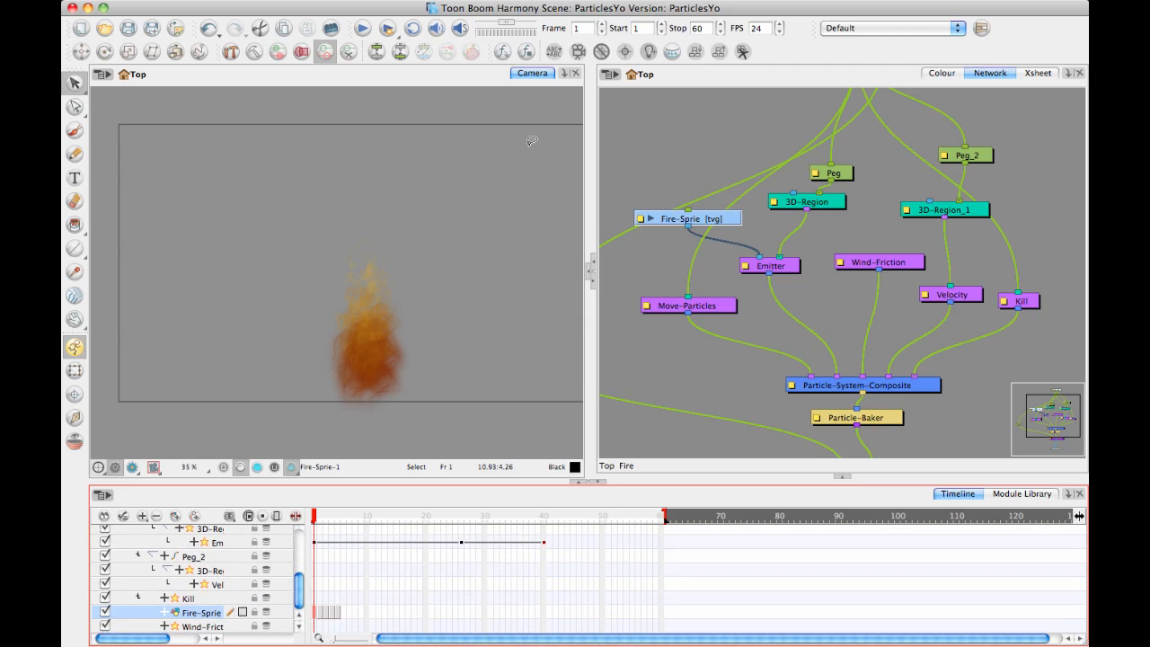
mouse_move(584, 182)
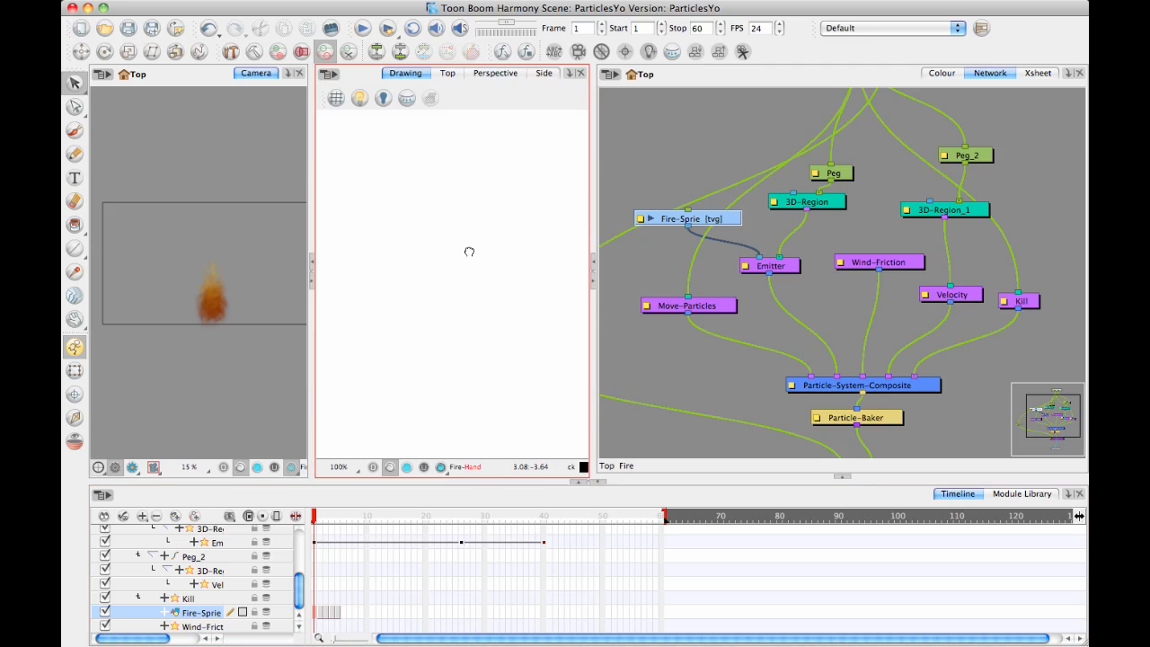
- Show the grid, step through the sprite's next drawings, and move the Fire-Sprie node up
left_click(334, 97)
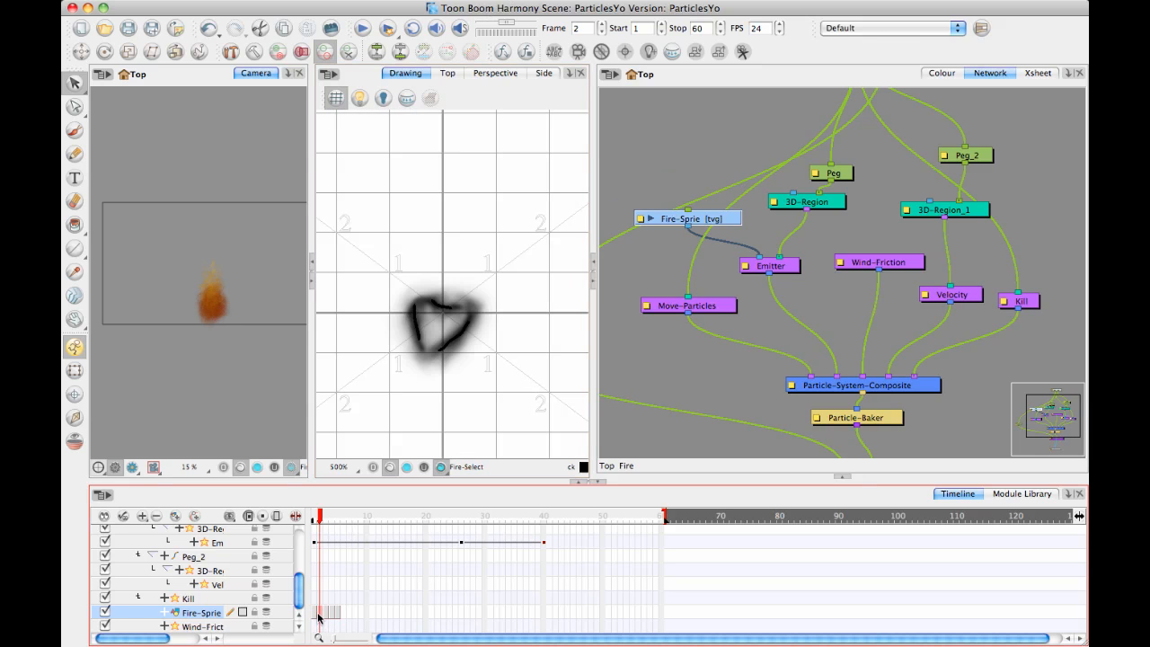
left_click(318, 517)
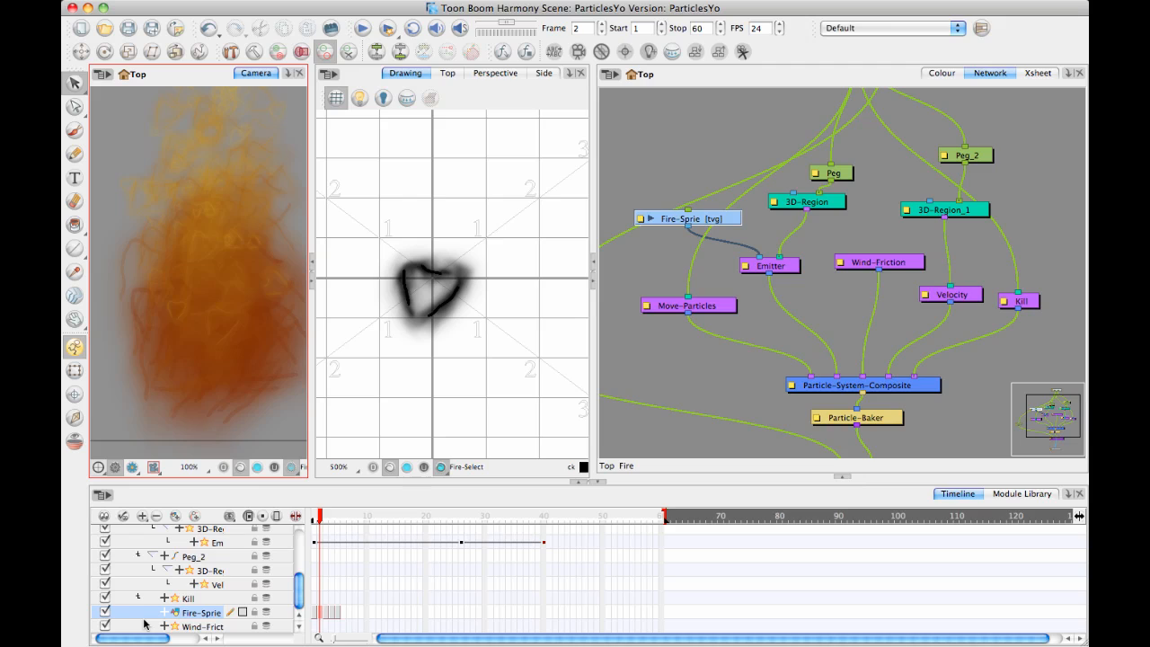
mouse_move(357, 623)
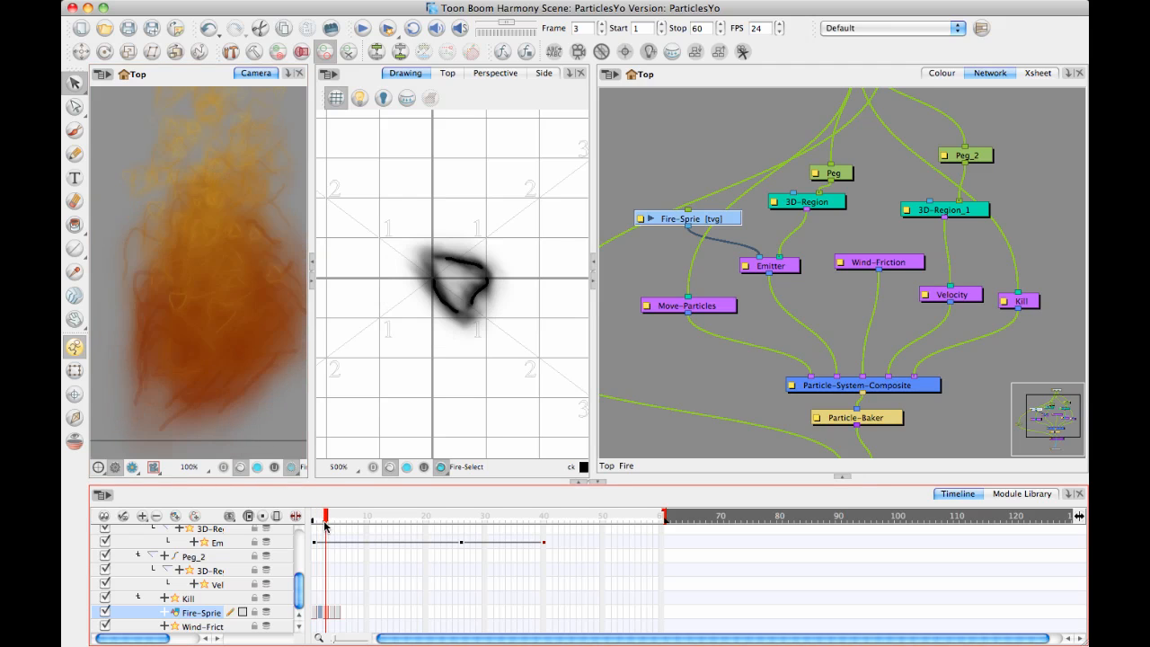
left_click(333, 516)
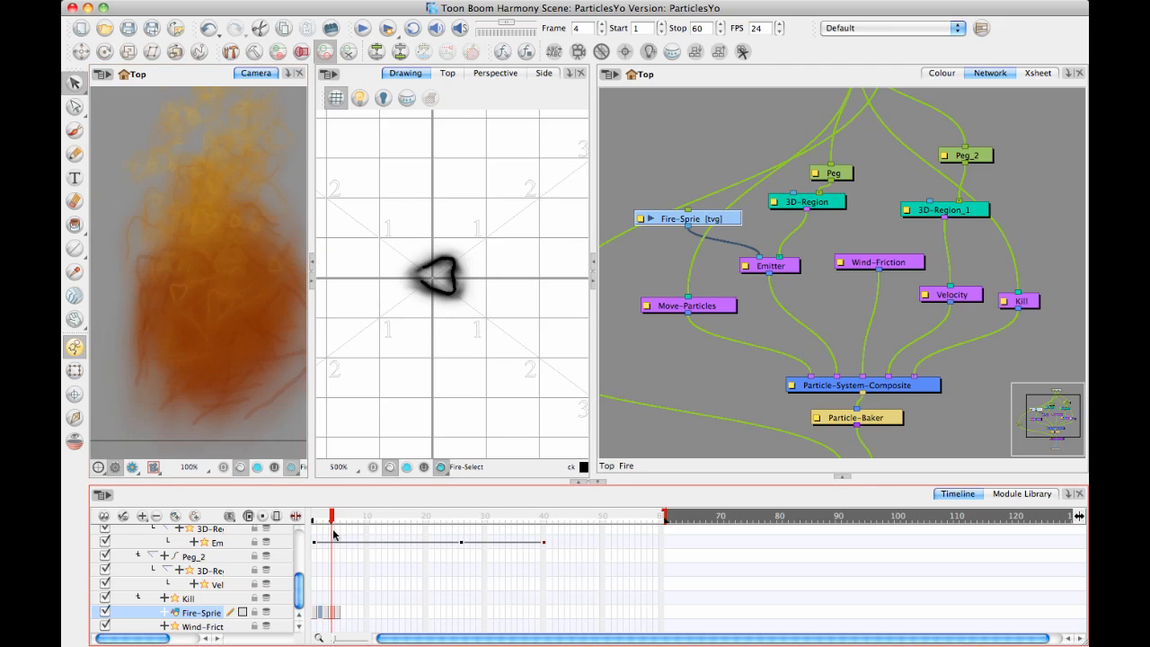
mouse_move(741, 205)
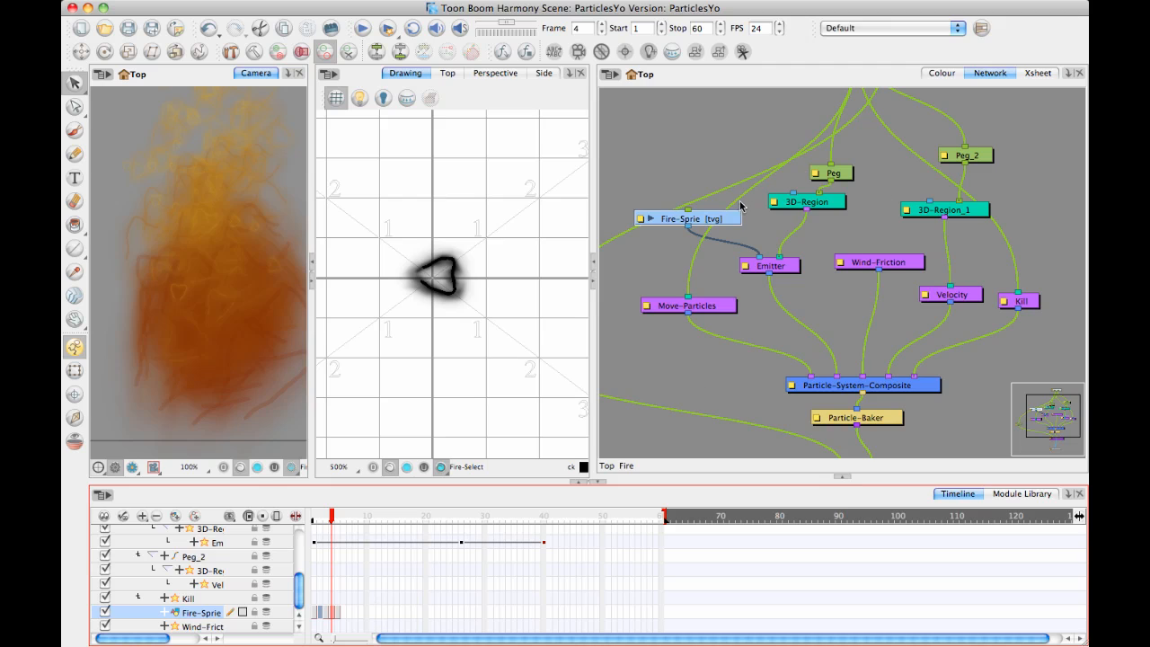
left_click_drag(687, 218, 703, 181)
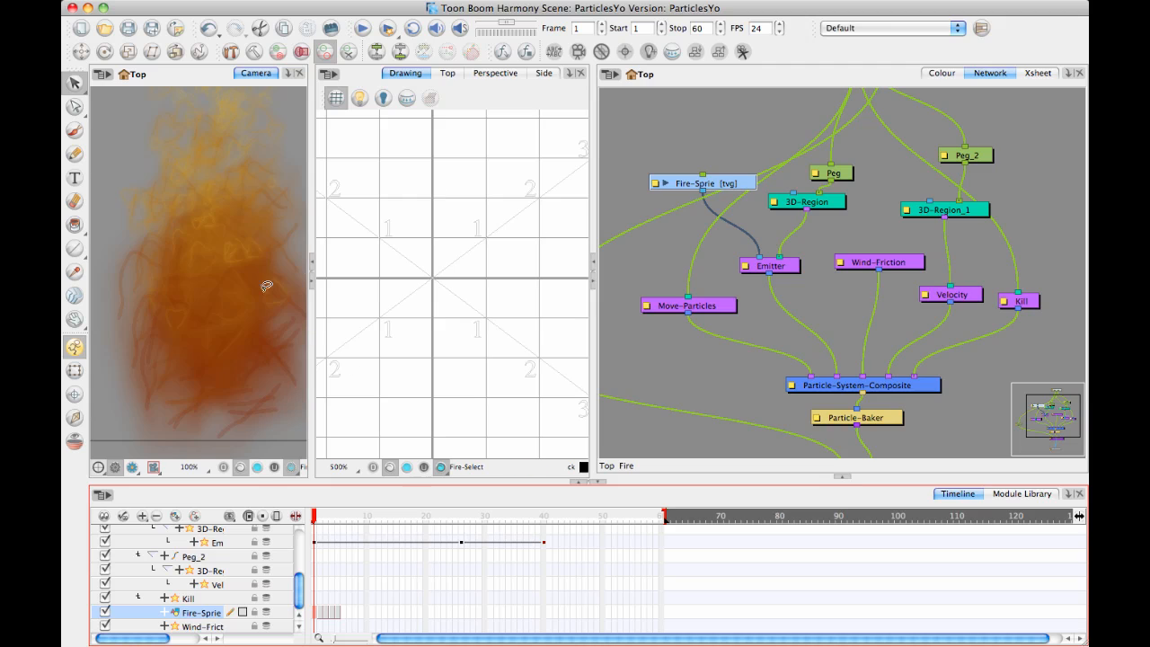
mouse_move(129, 160)
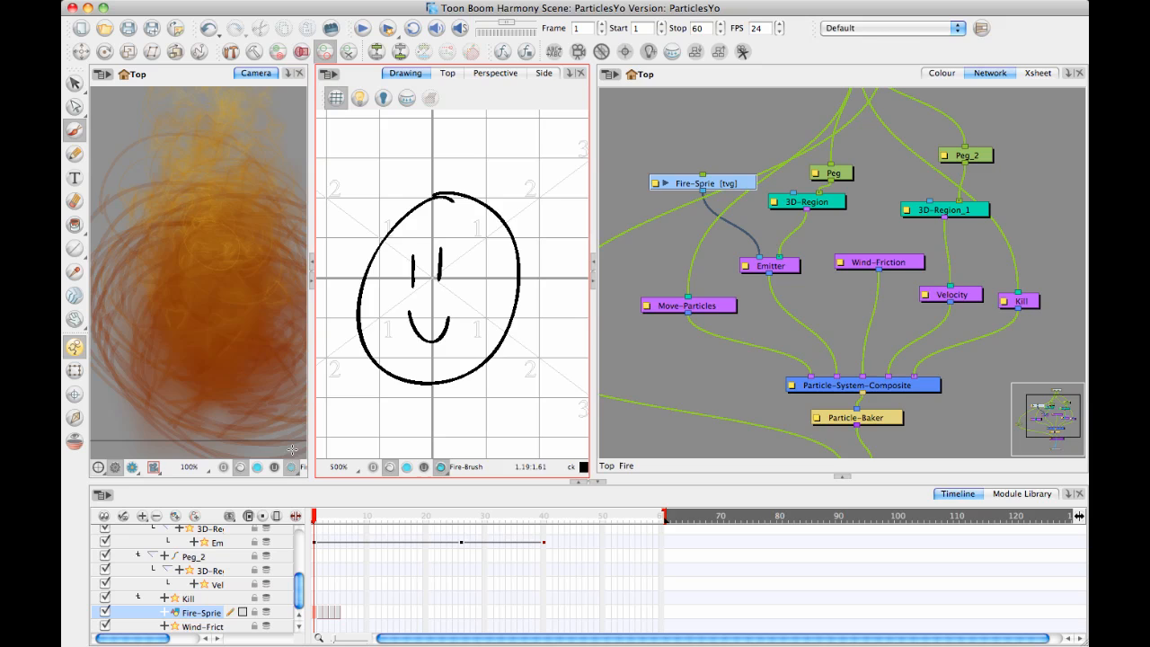
mouse_move(282, 251)
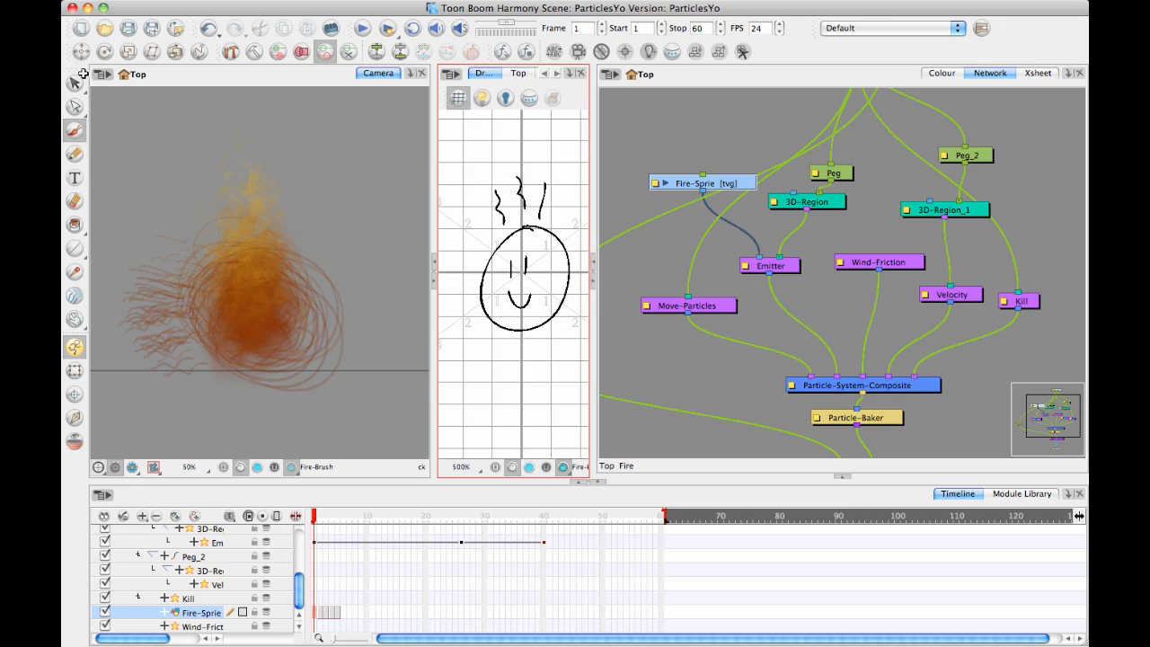
- Switch to the Select tool to pick the drawn strokes
left_click(75, 82)
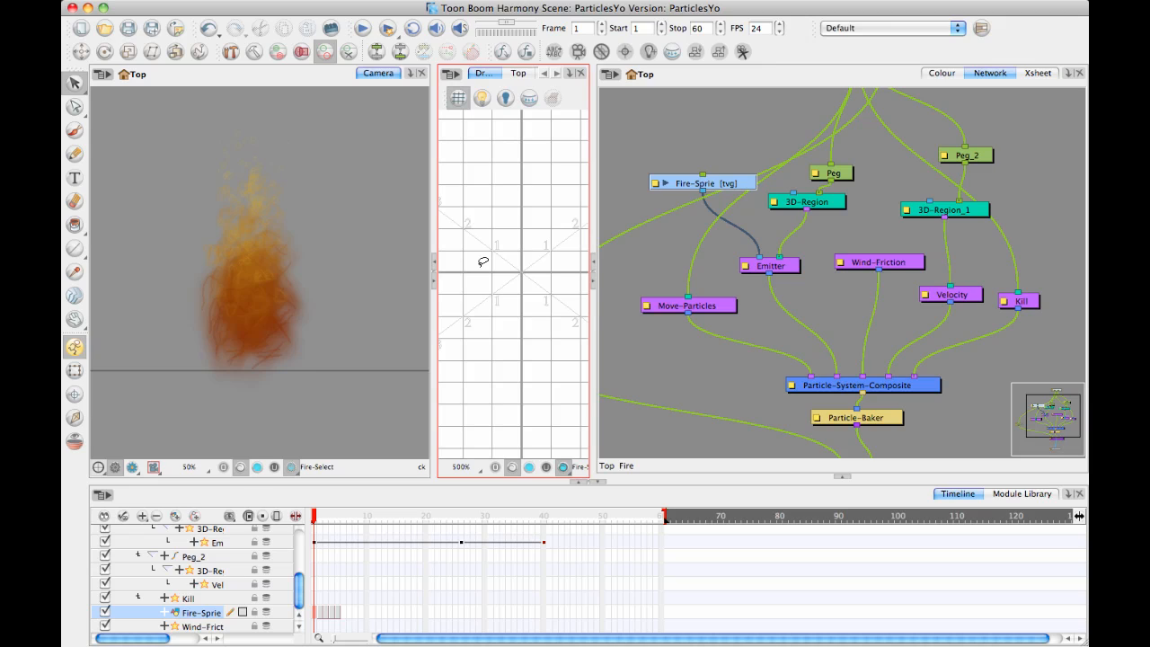
mouse_move(668, 222)
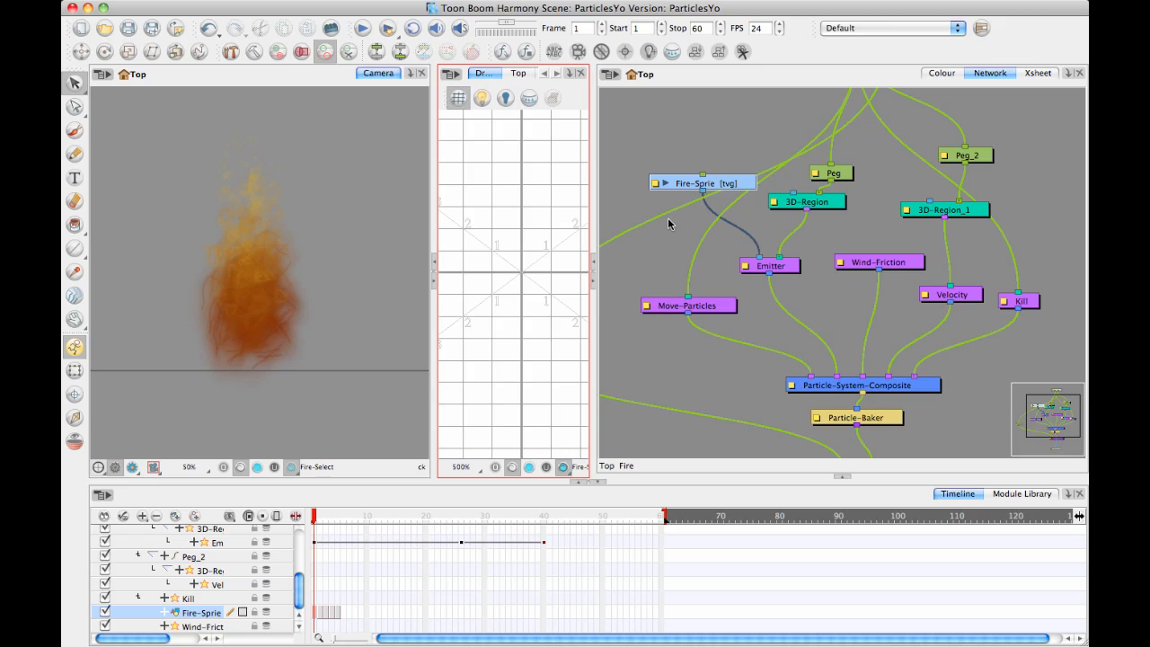
mouse_move(739, 199)
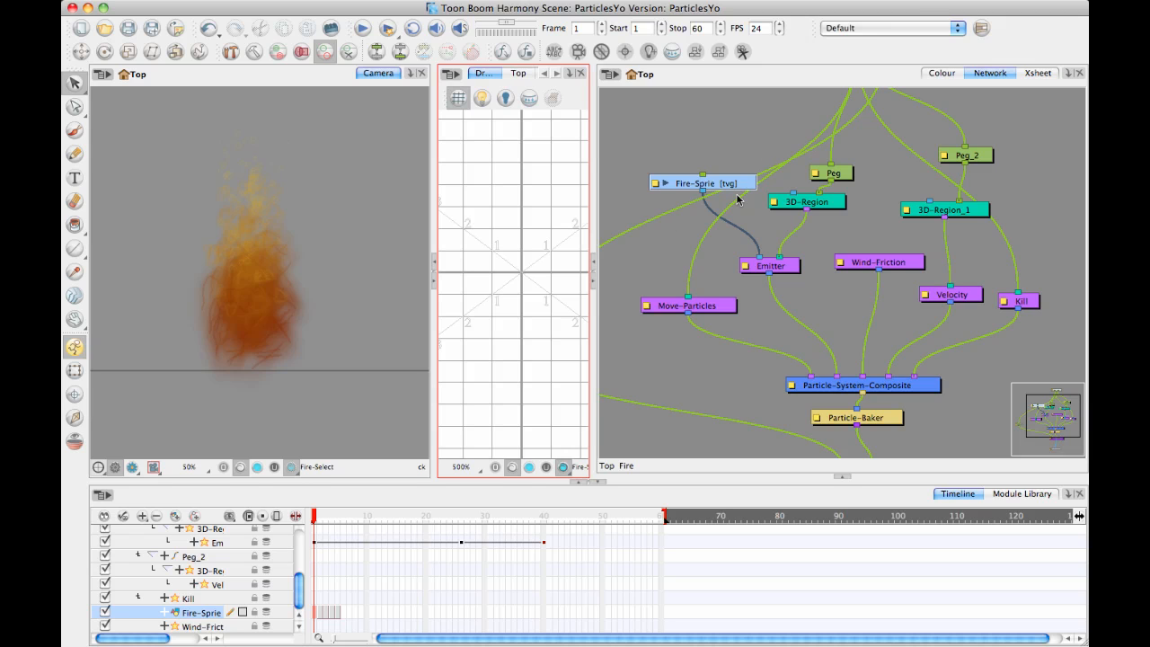
mouse_move(1071, 366)
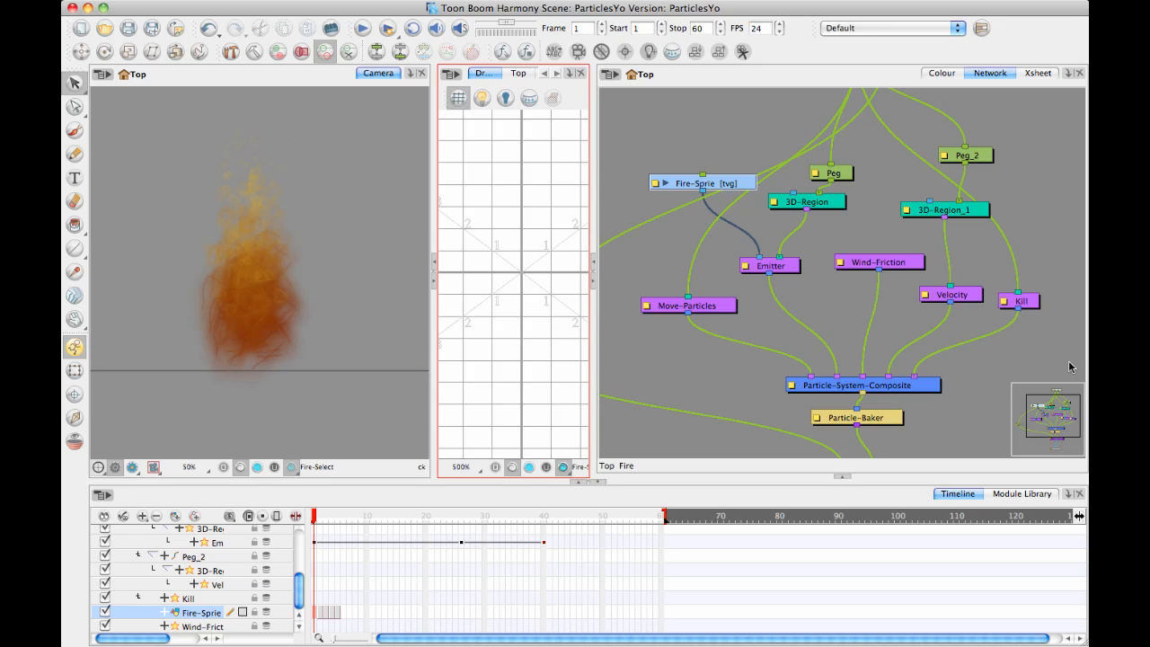